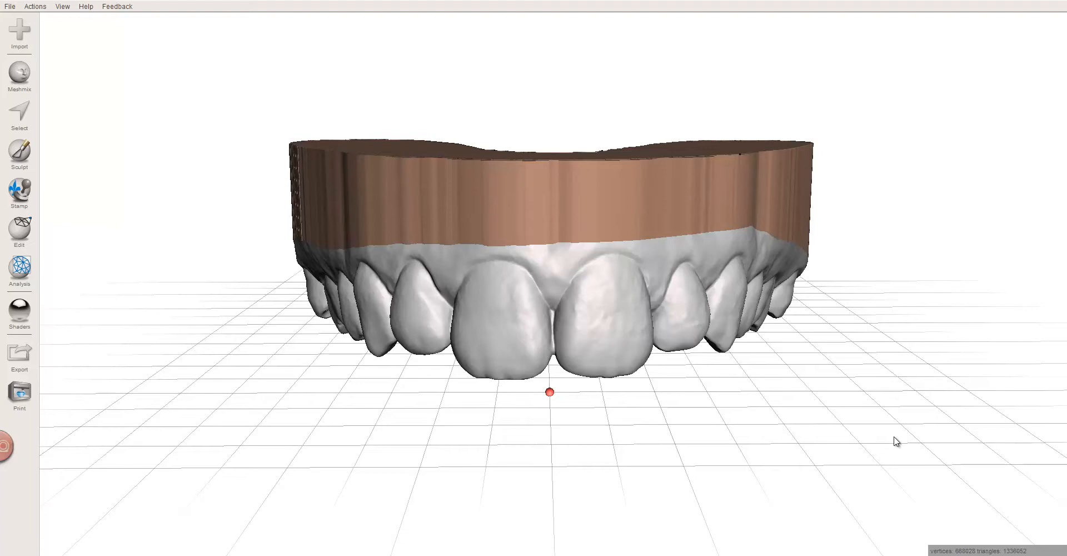
mouse_move(1014, 420)
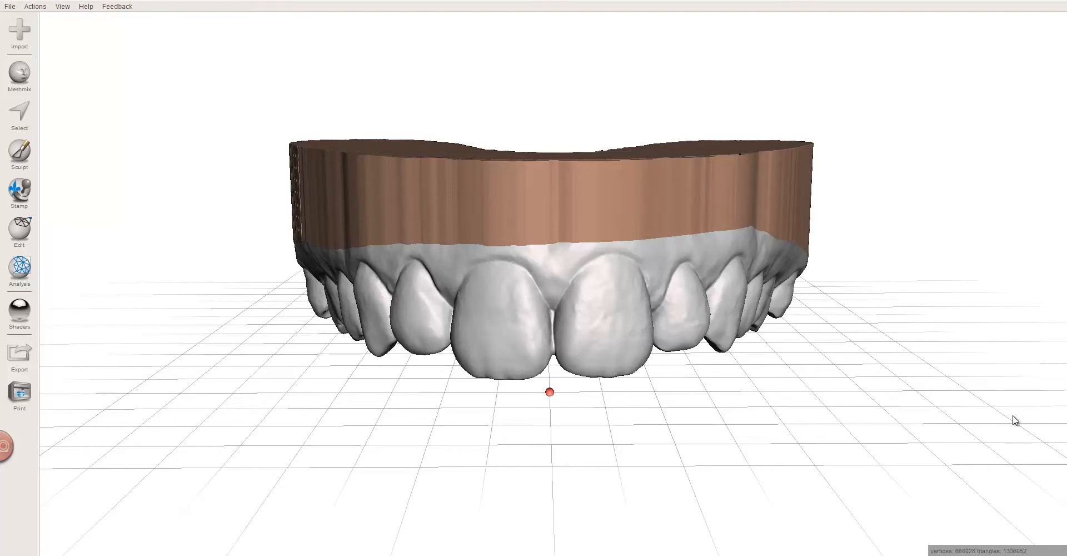
mouse_move(1024, 464)
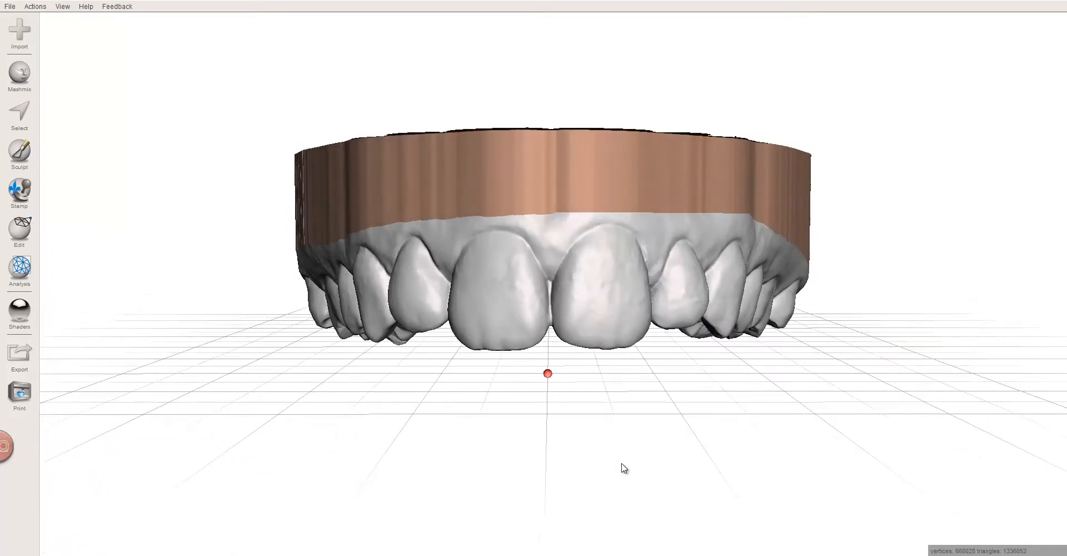
Orbit around the dental arch to inspect its base, sides and back ends
drag(624, 468, 620, 480)
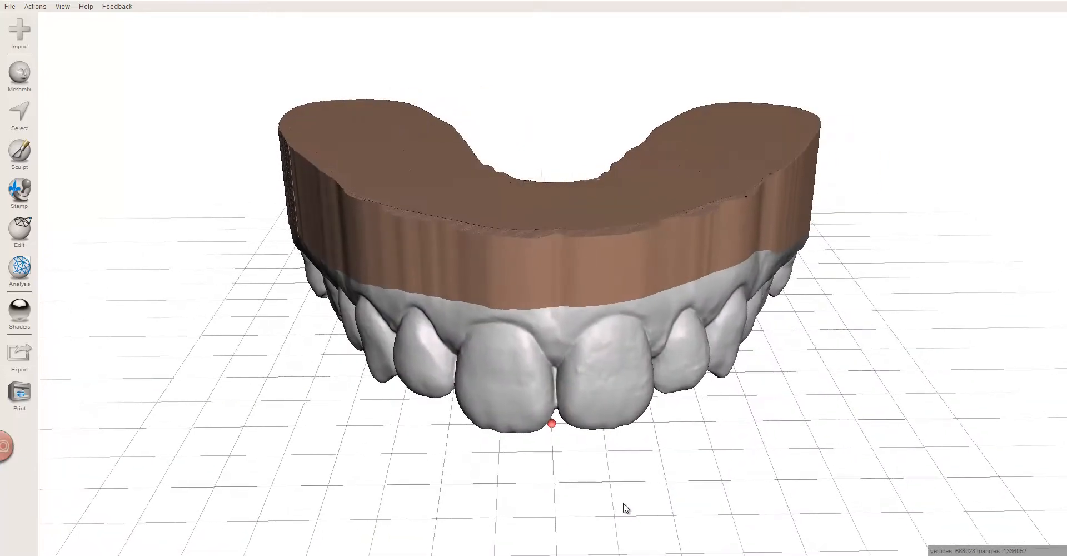
drag(625, 507, 458, 457)
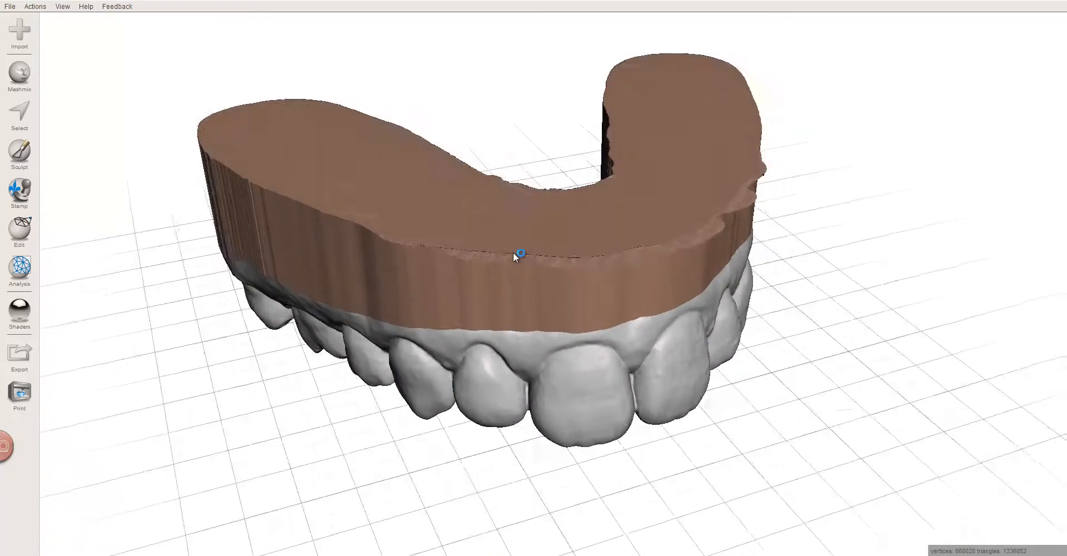
drag(517, 253, 542, 390)
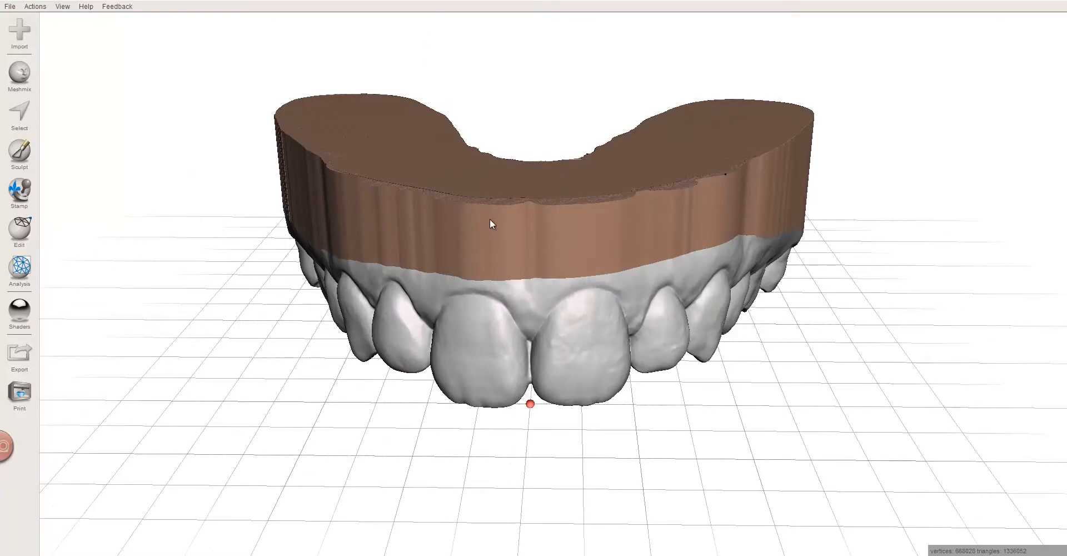
drag(492, 224, 382, 231)
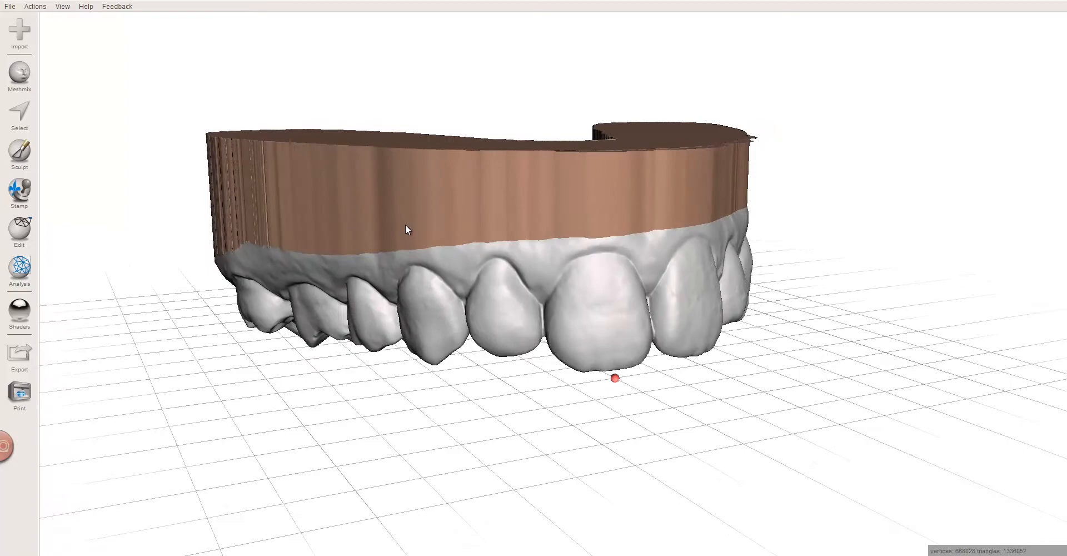
drag(405, 229, 270, 209)
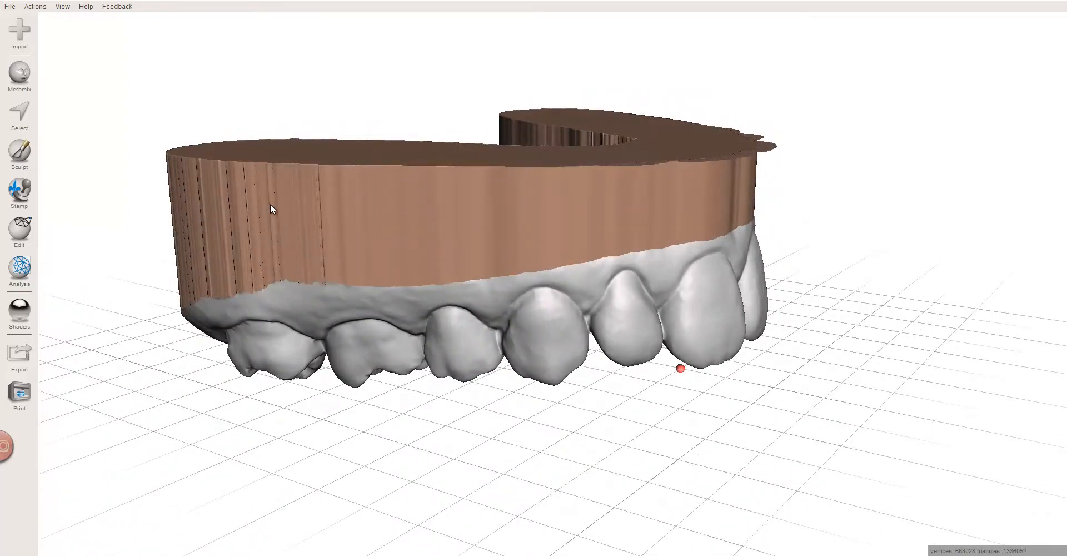
drag(270, 209, 397, 229)
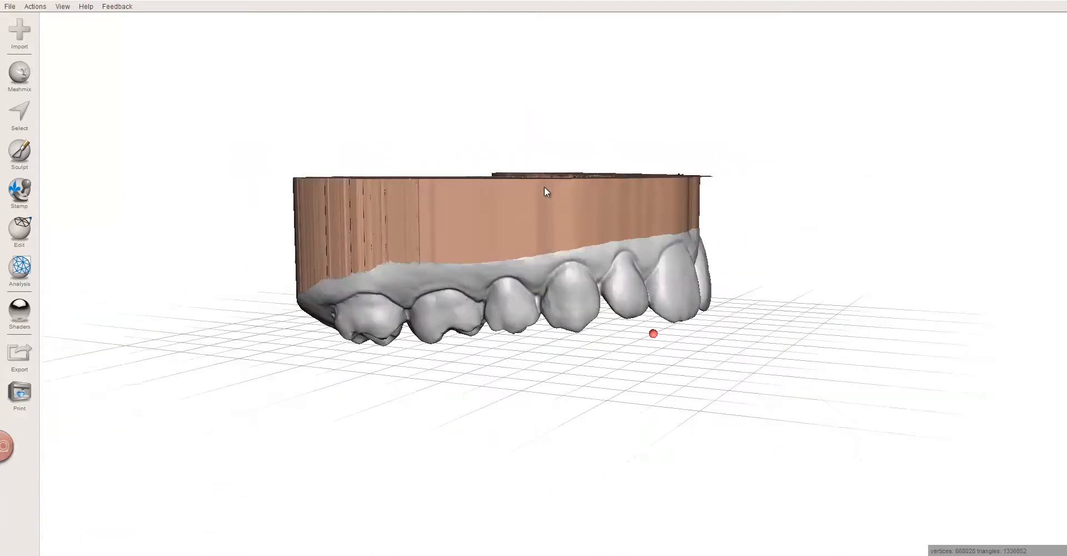
drag(544, 192, 678, 234)
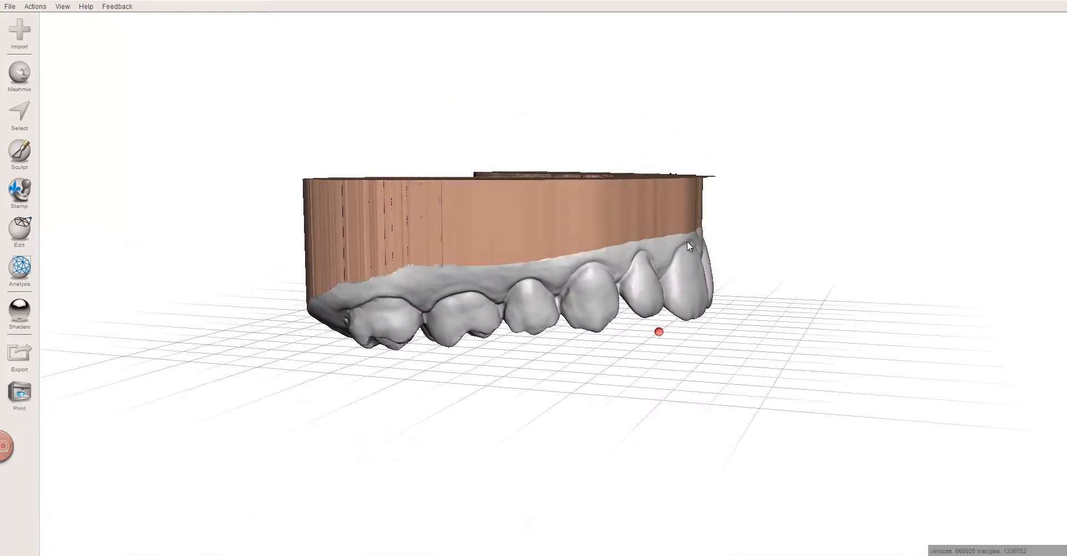
drag(687, 246, 693, 262)
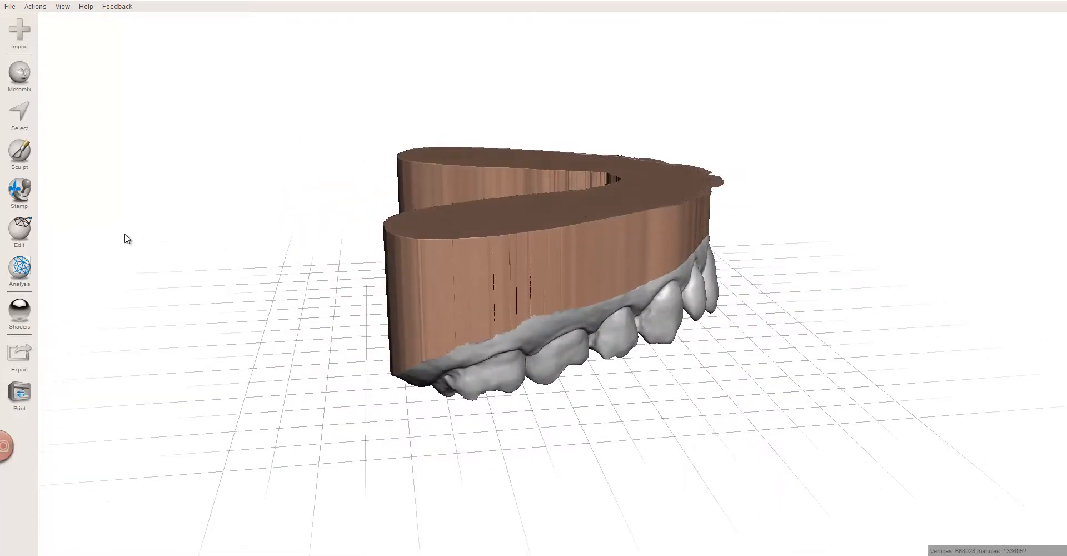
Start a Plane Cut, rotate the plane upright and slide it toward the distal ends
click(19, 231)
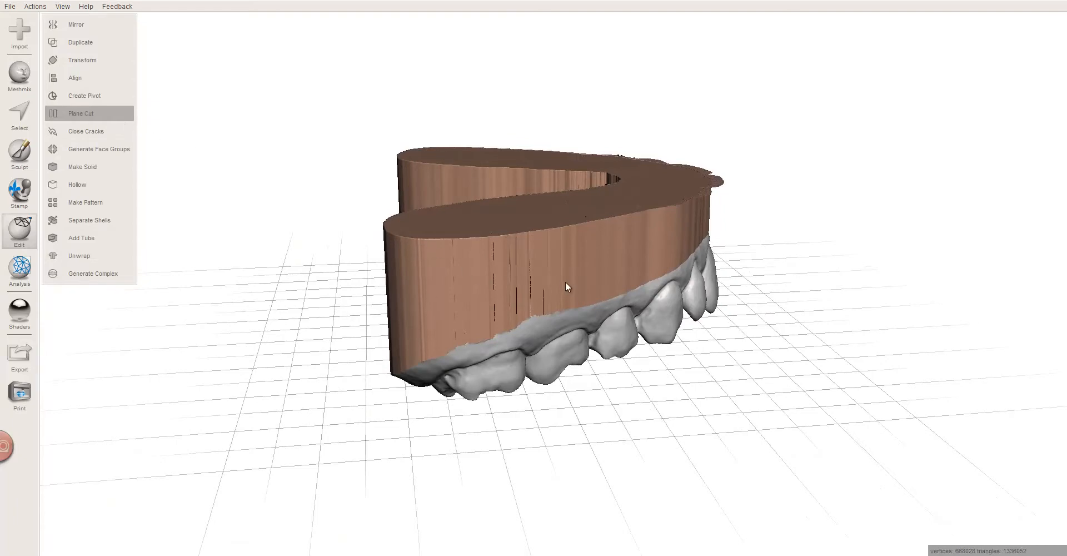
click(80, 113)
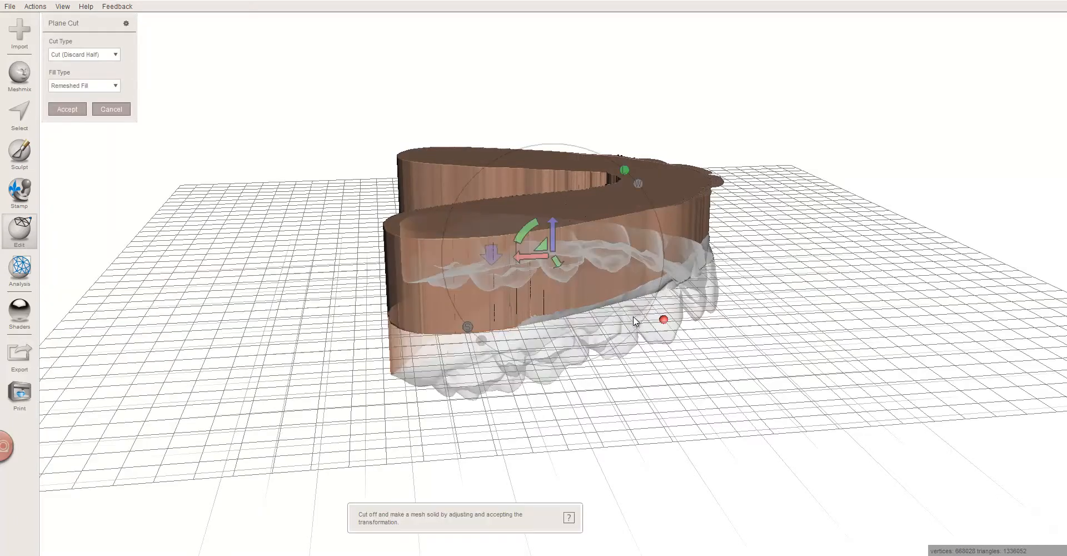
drag(524, 234, 527, 238)
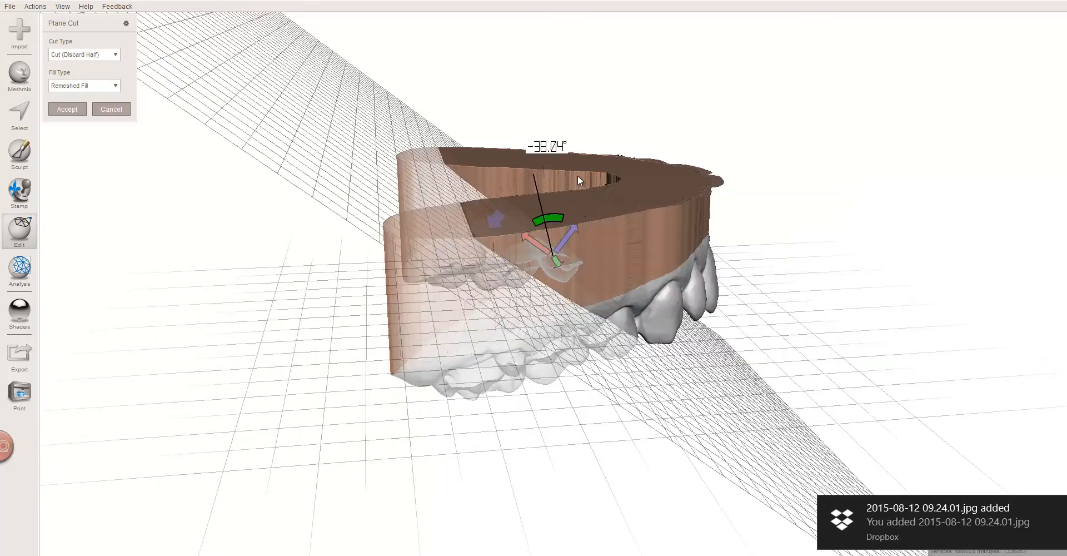
drag(578, 180, 604, 197)
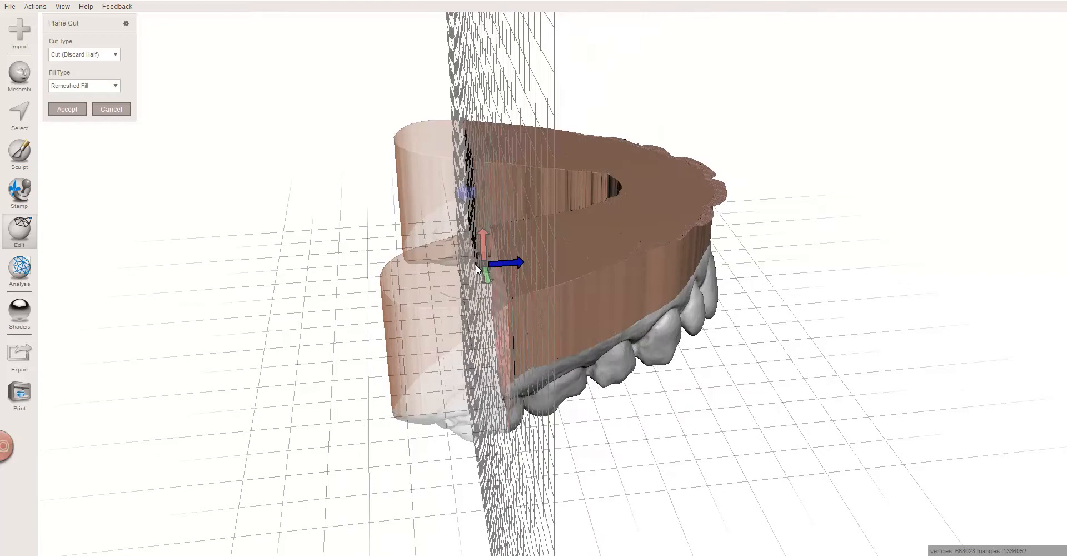
drag(504, 264, 479, 265)
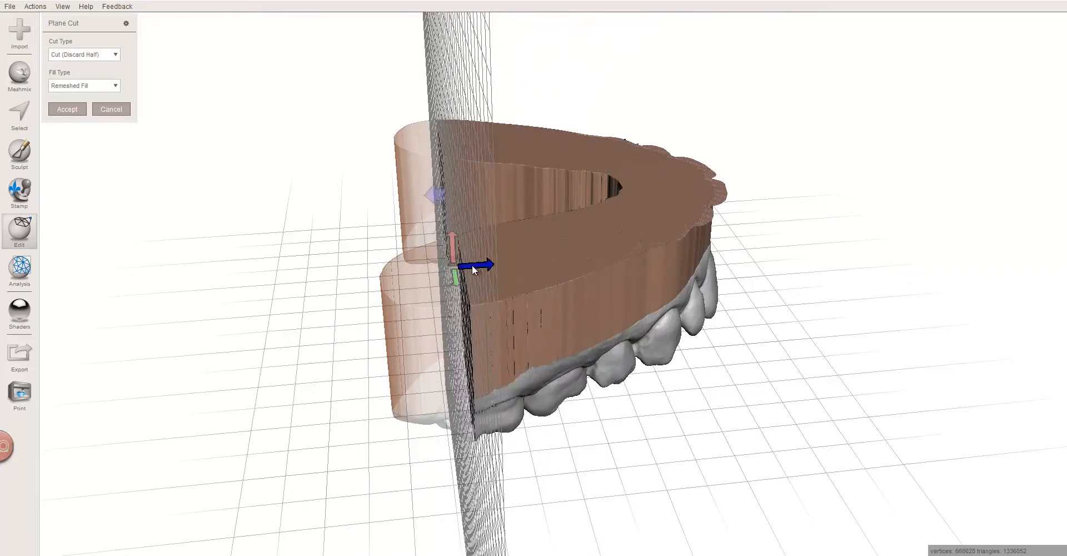
drag(477, 265, 459, 266)
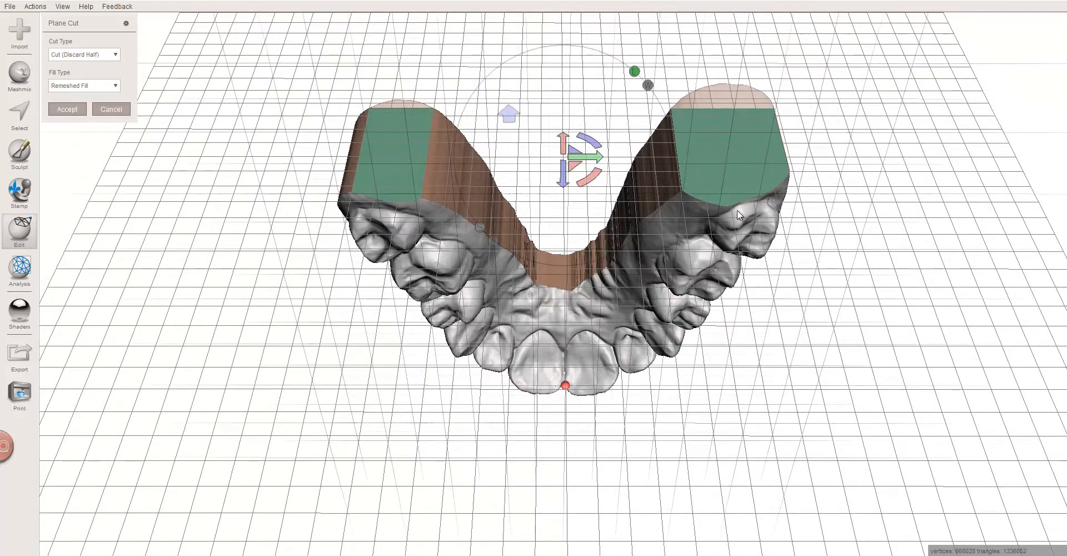
mouse_move(681, 201)
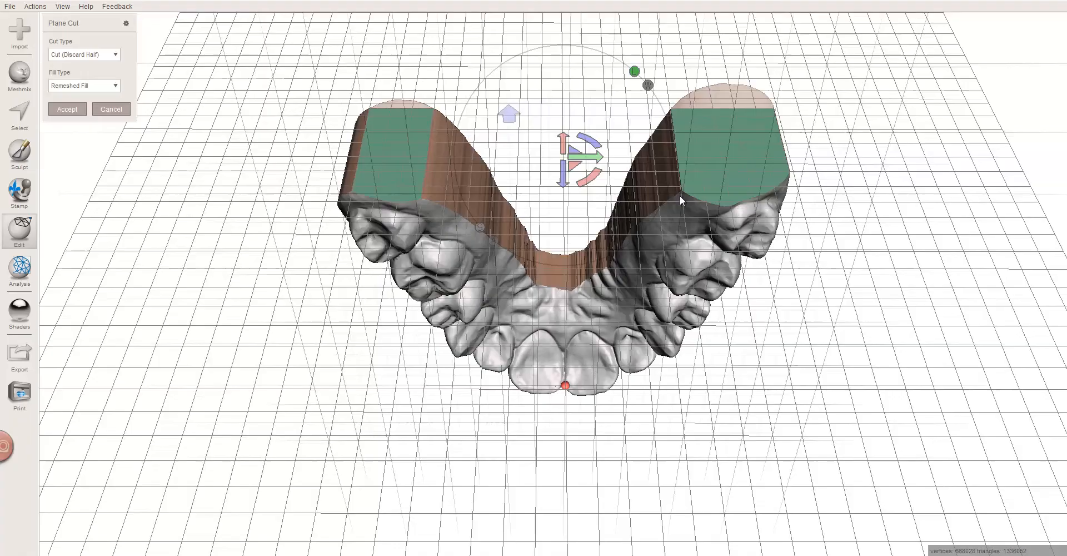
Move and rotate the cutting plane to stand vertically across both rear ends
drag(680, 201, 713, 195)
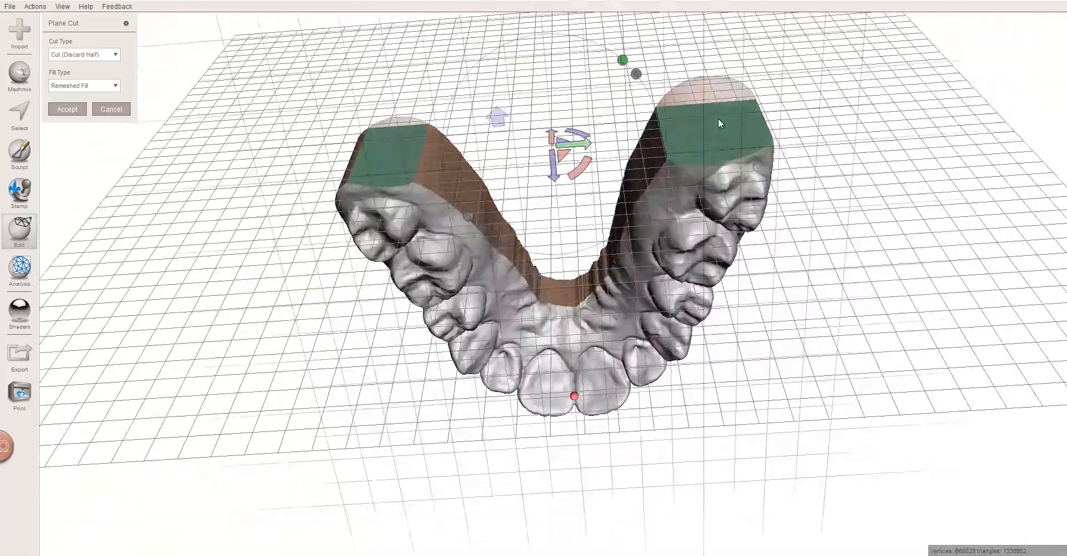
drag(718, 123, 704, 149)
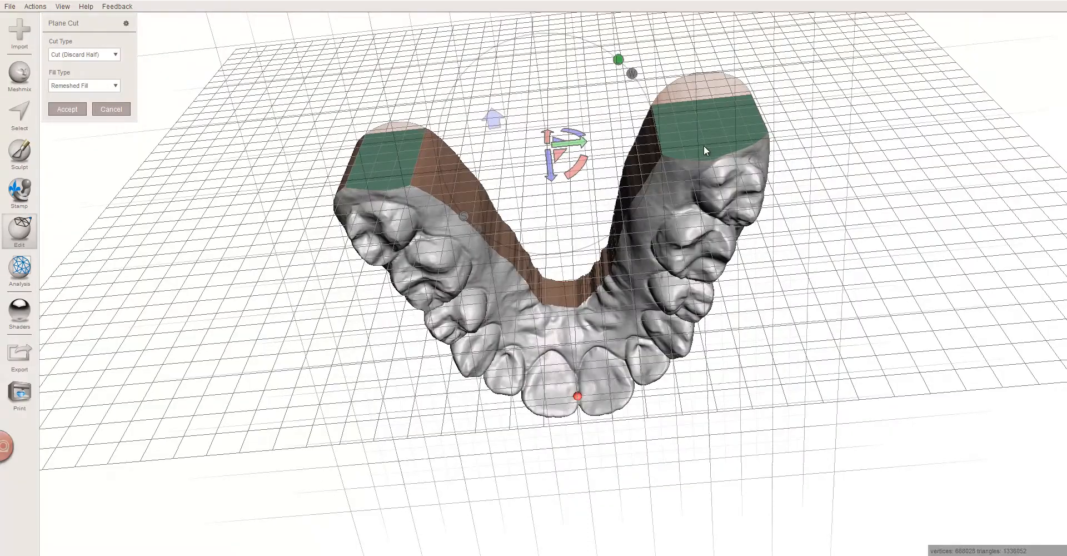
drag(704, 150, 439, 130)
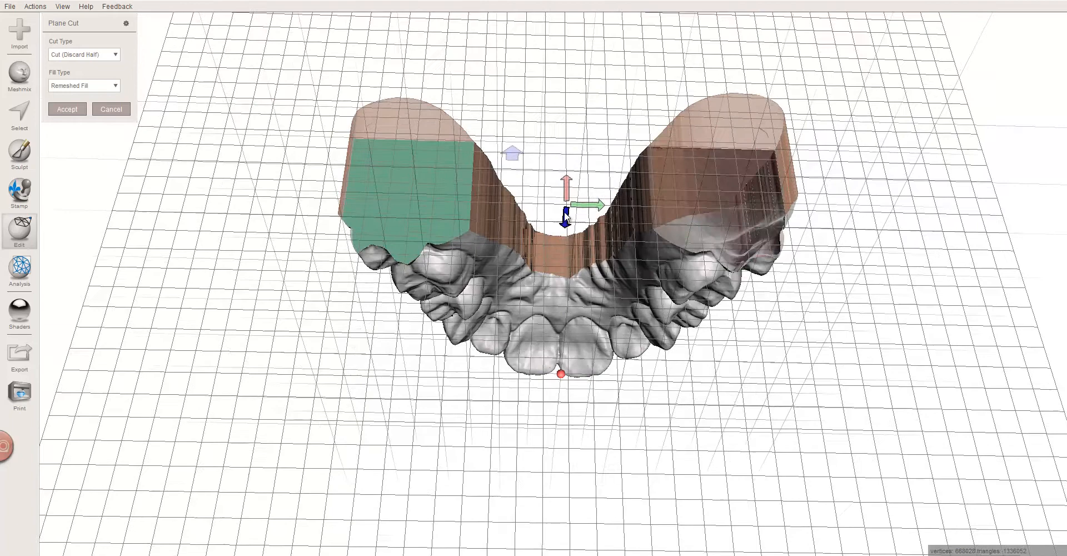
drag(564, 218, 567, 209)
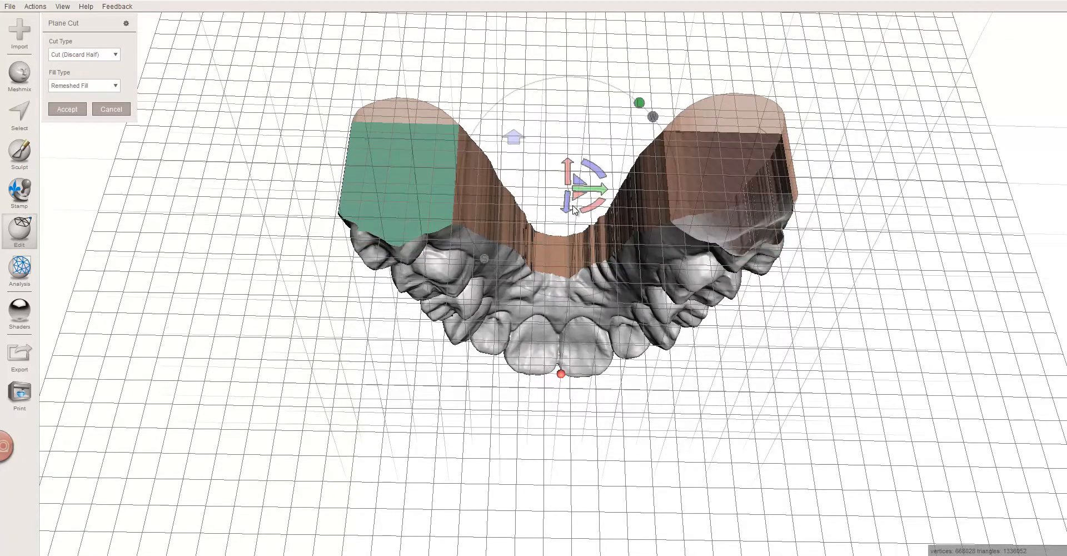
mouse_move(558, 210)
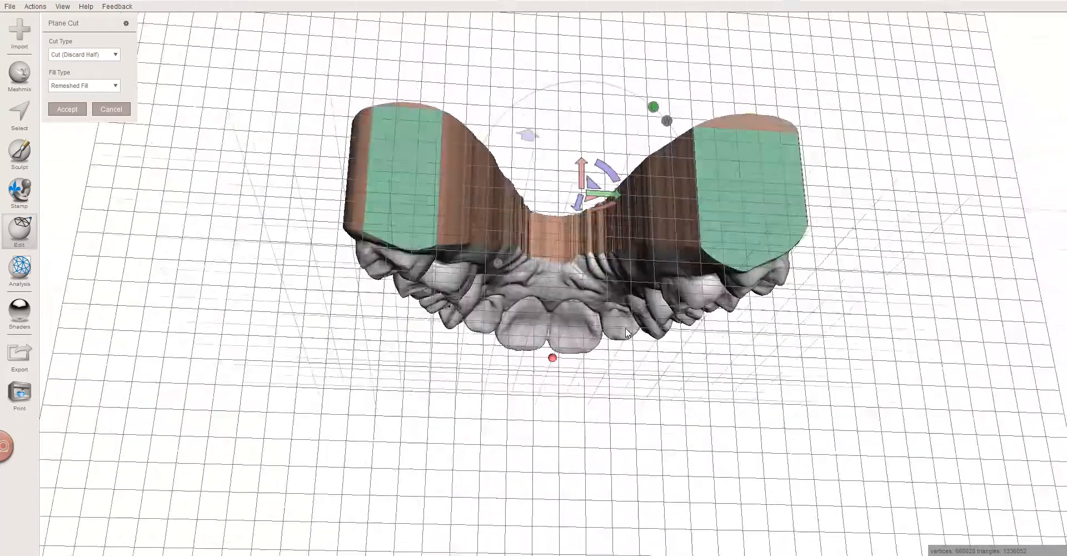
drag(626, 332, 510, 308)
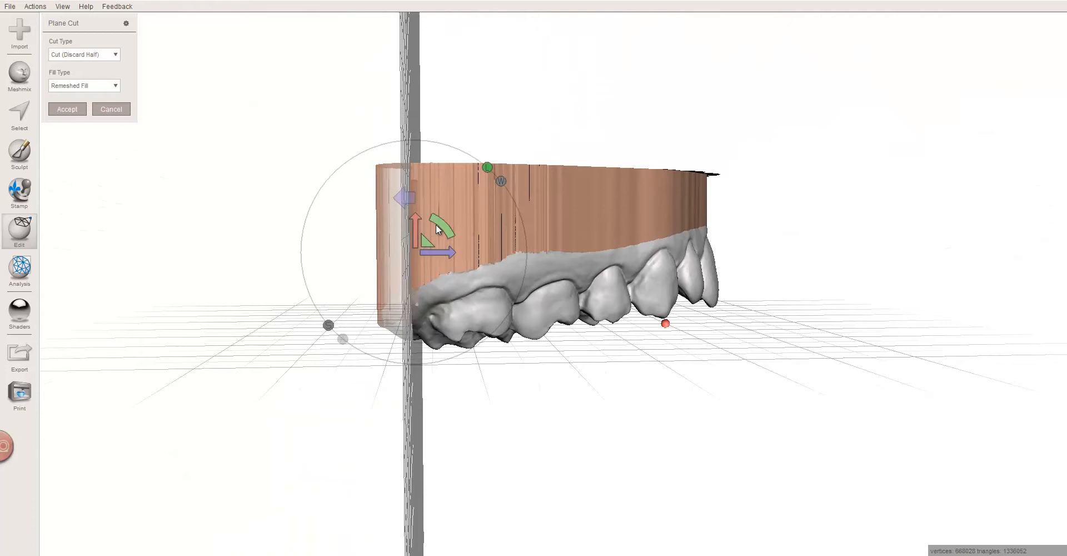
Fine-tune the cutting plane's angle, check it from behind, and apply the cut
drag(487, 166, 486, 201)
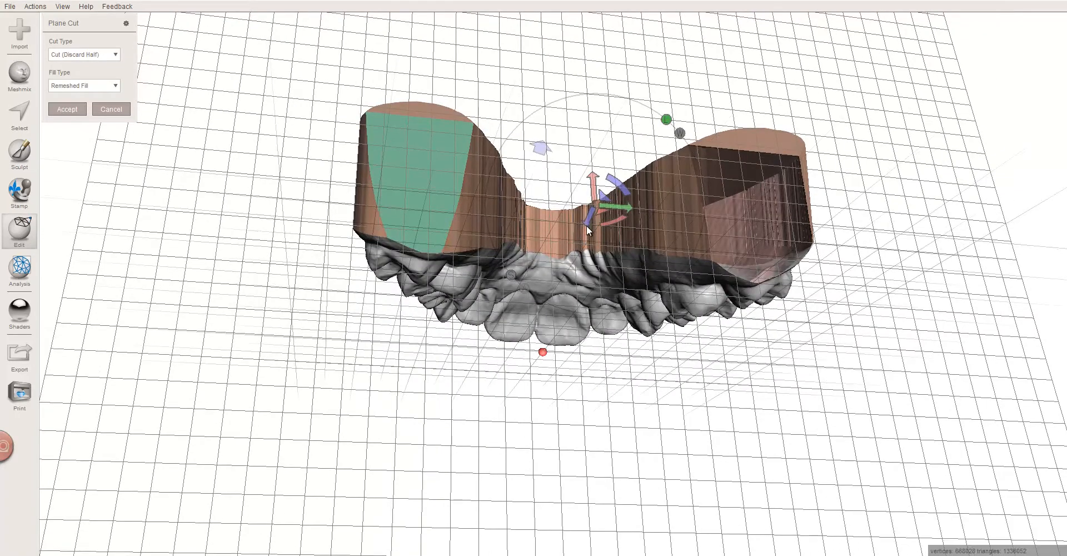
mouse_move(756, 251)
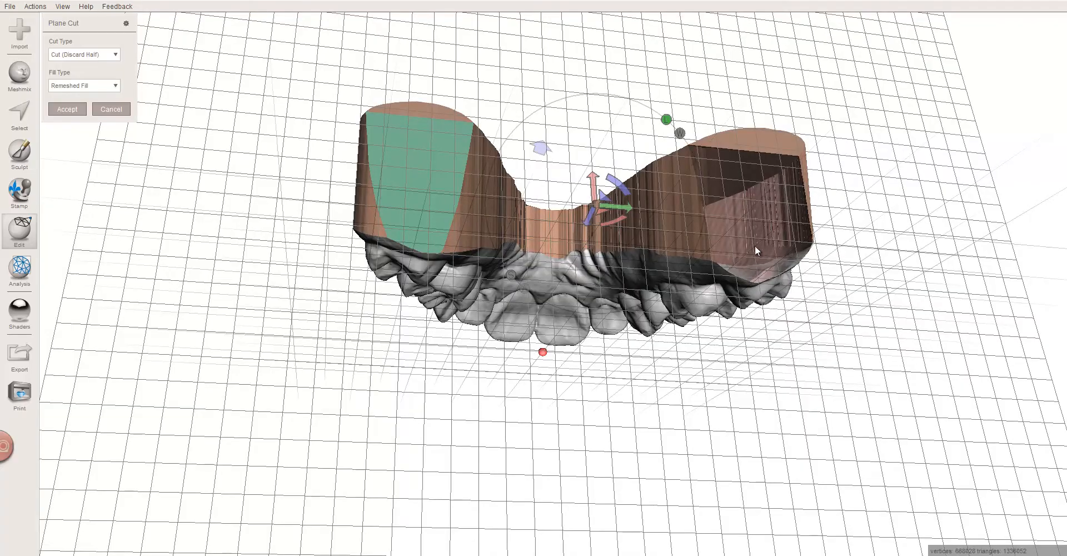
drag(755, 250, 723, 298)
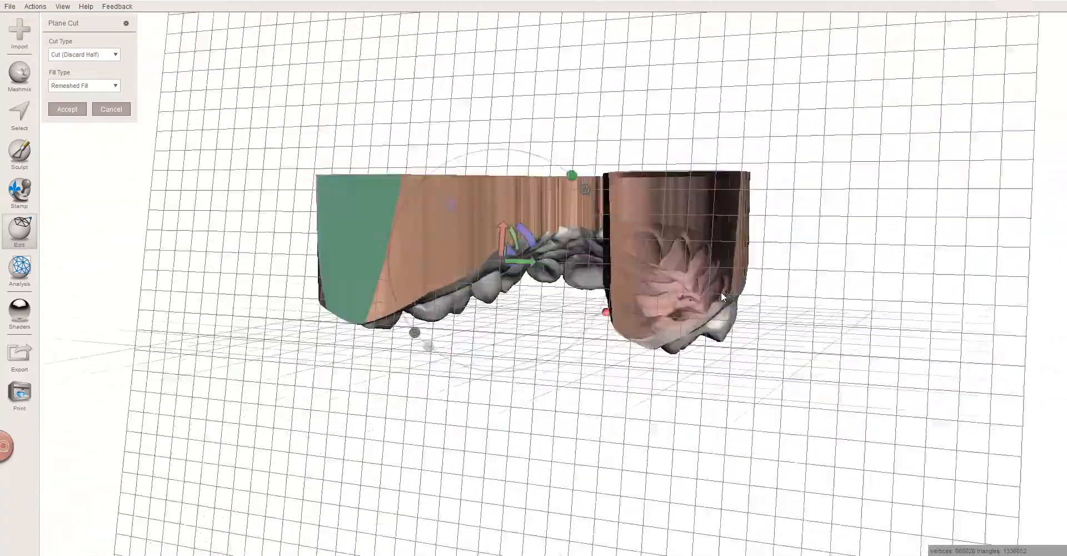
drag(721, 300, 711, 336)
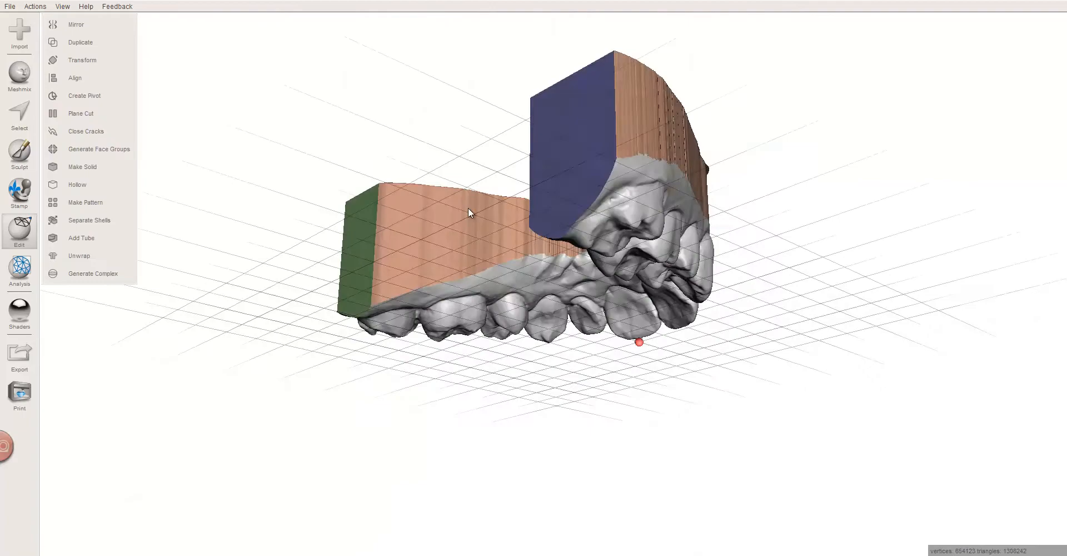
Confirm both flat back ends from several angles, then show the Edit operations list
drag(469, 213, 474, 333)
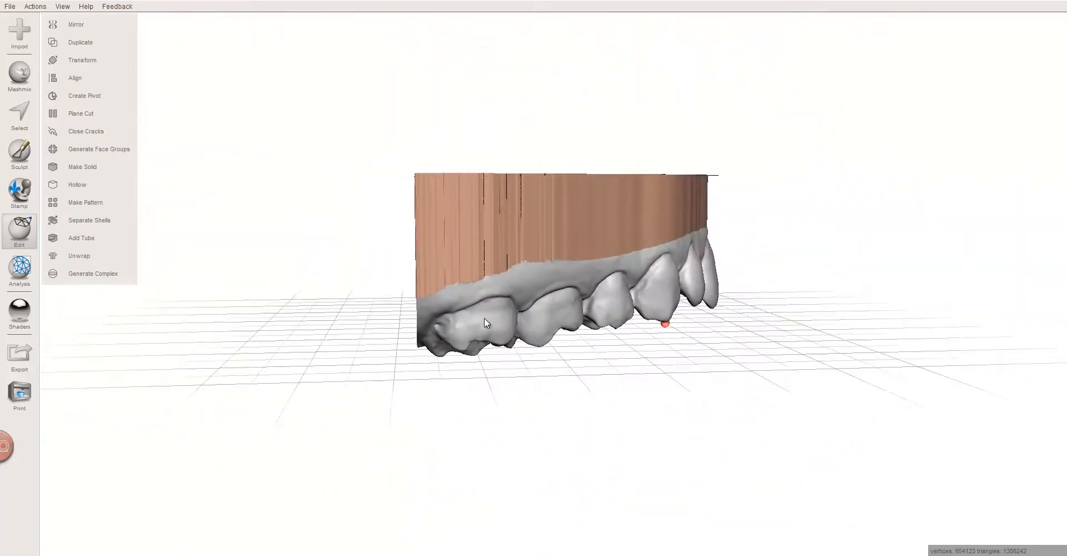
drag(487, 322, 557, 195)
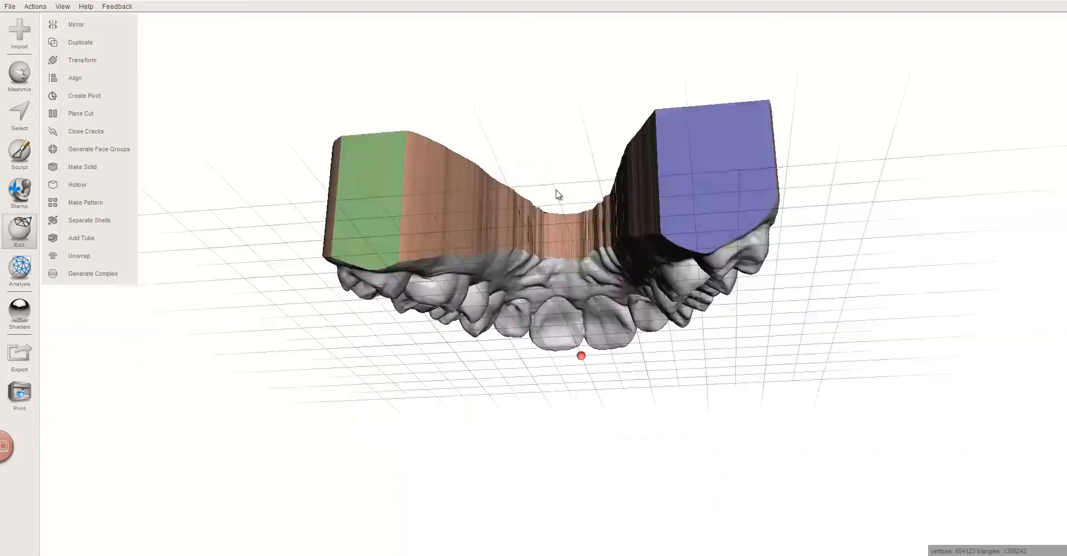
drag(557, 195, 473, 284)
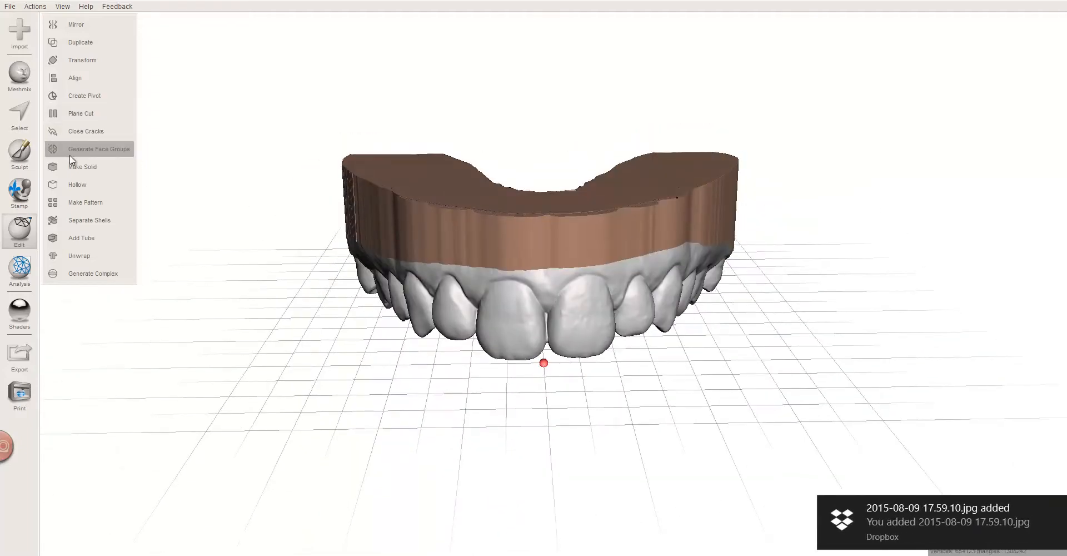
click(77, 184)
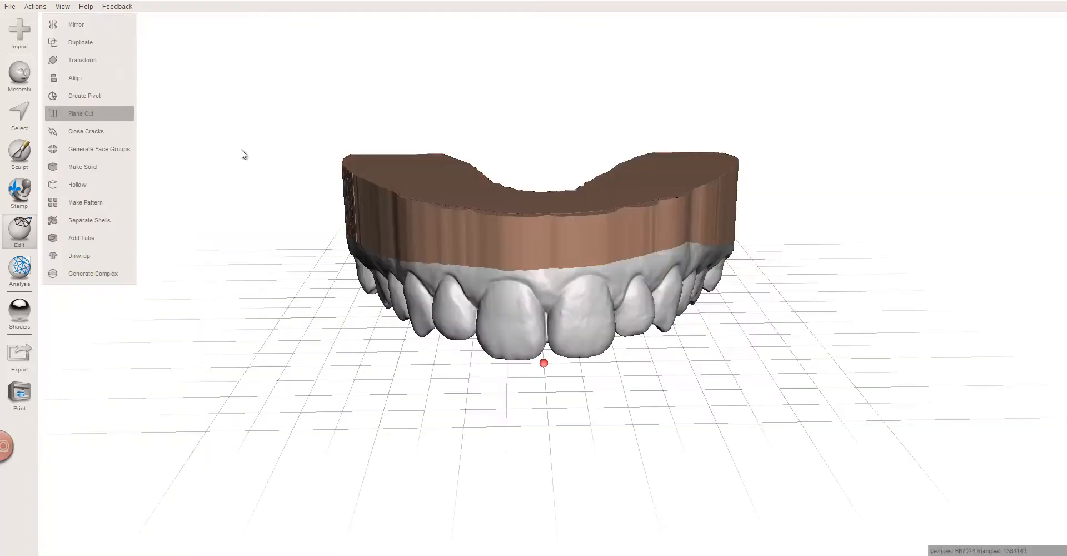
Run a Plane Cut with the plane placed horizontally through the upper base
click(80, 114)
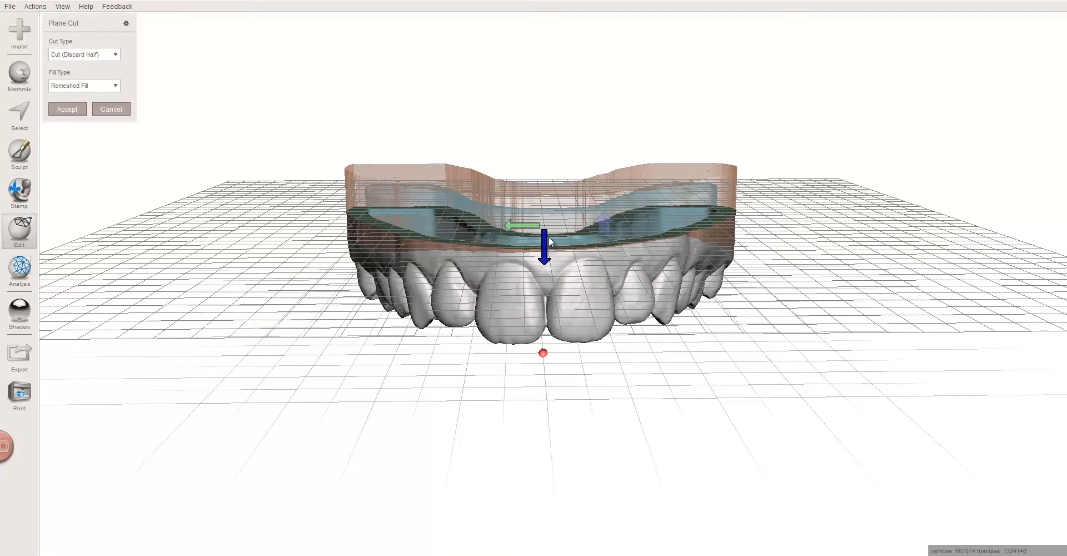
drag(544, 225, 544, 242)
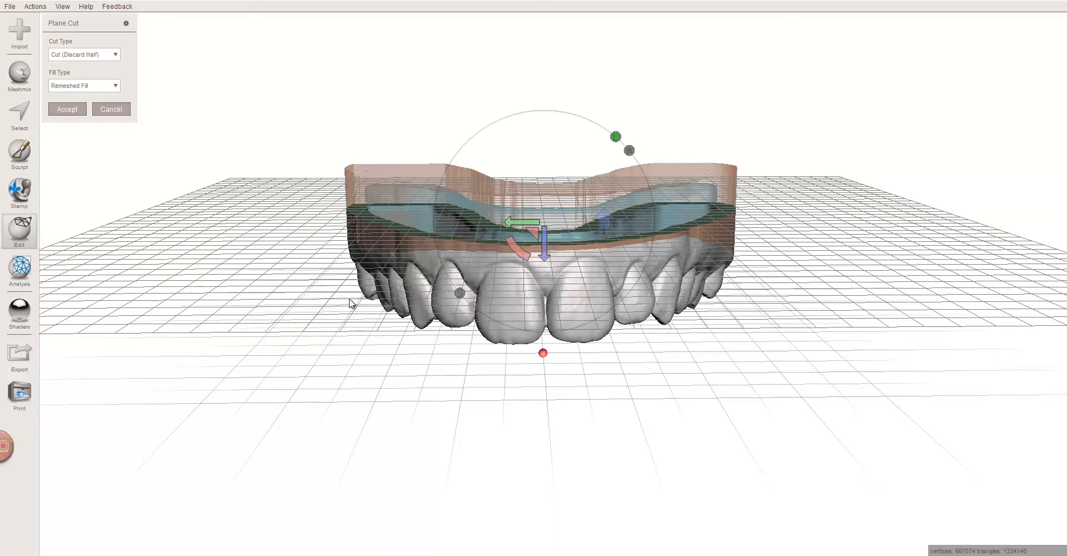
drag(350, 304, 136, 173)
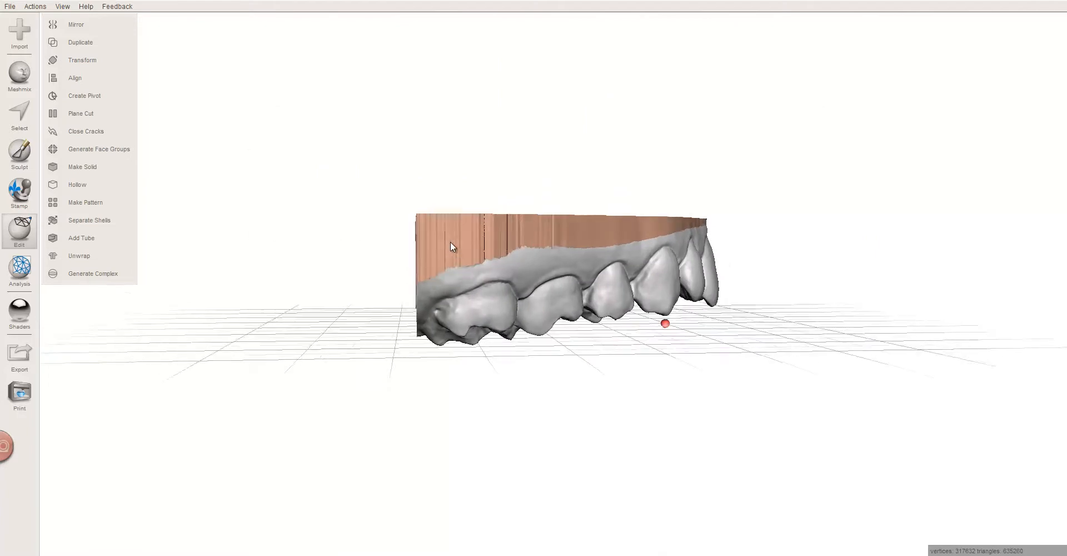
Orbit to inspect the shortened hollow arch, then bring up the file browser
drag(453, 246, 433, 285)
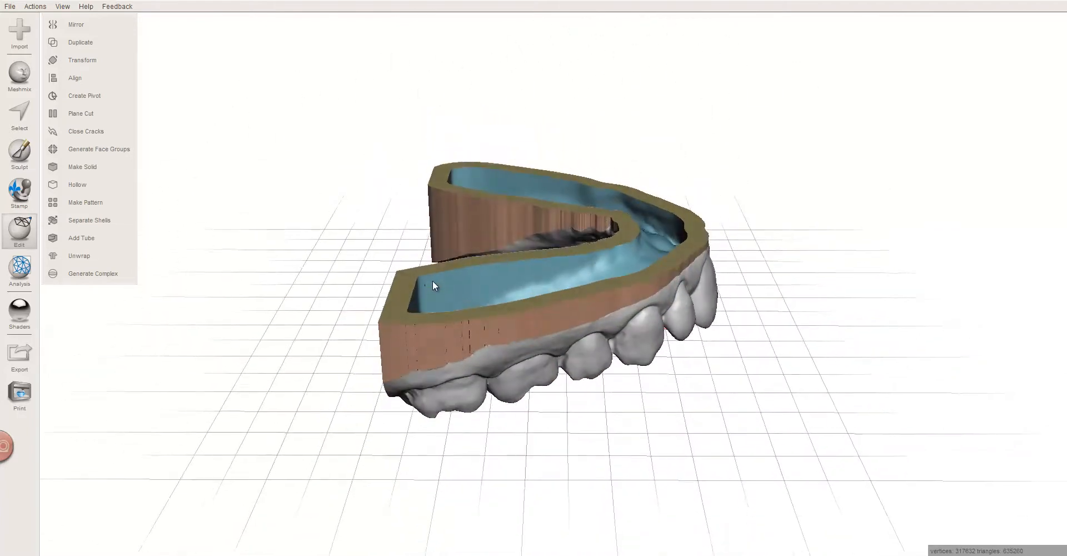
drag(433, 285, 631, 277)
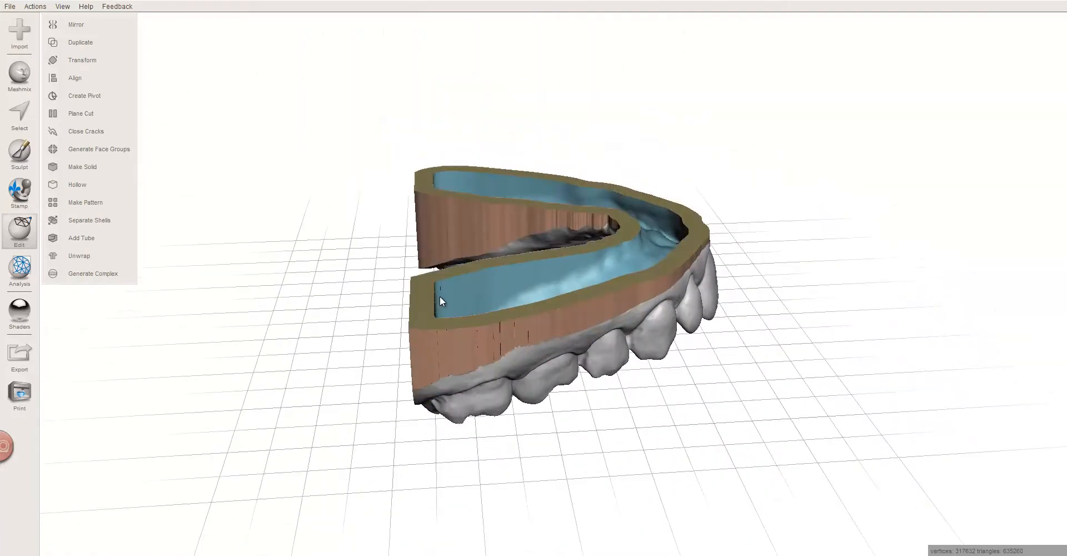
key(alt+tab)
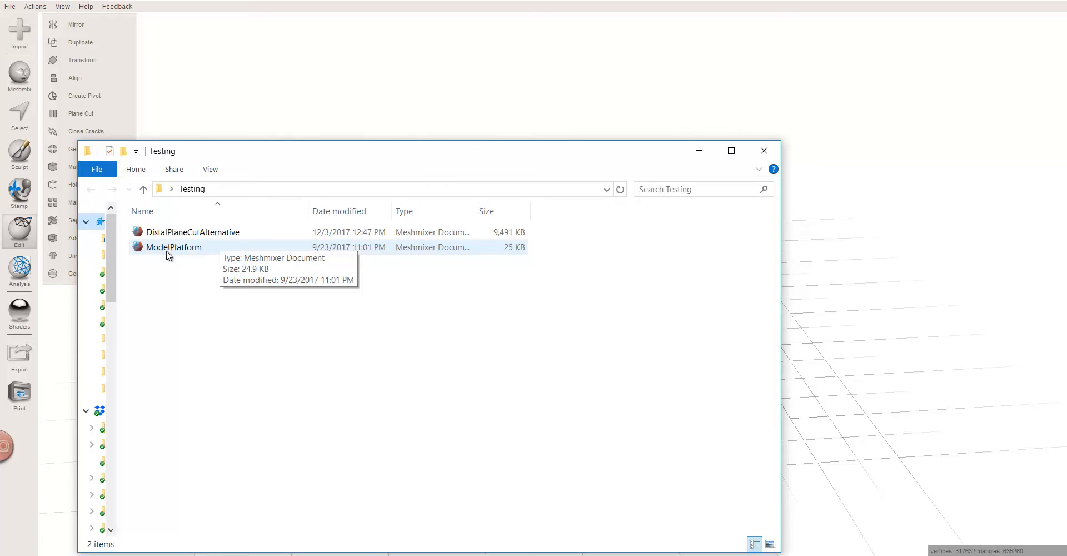
Append the ModelPlatform file to the arch scene and open its Transform
double_click(173, 247)
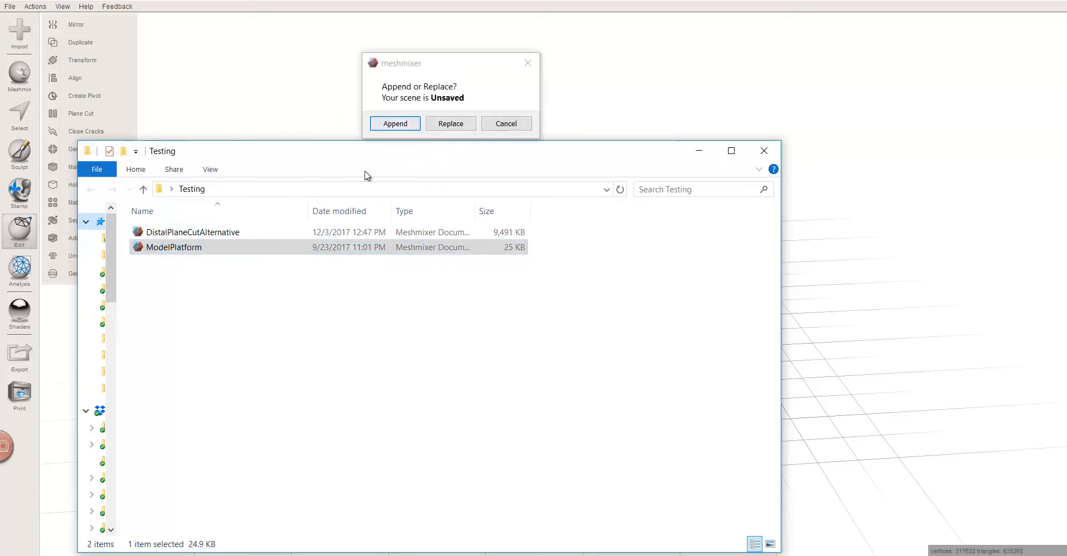
click(395, 122)
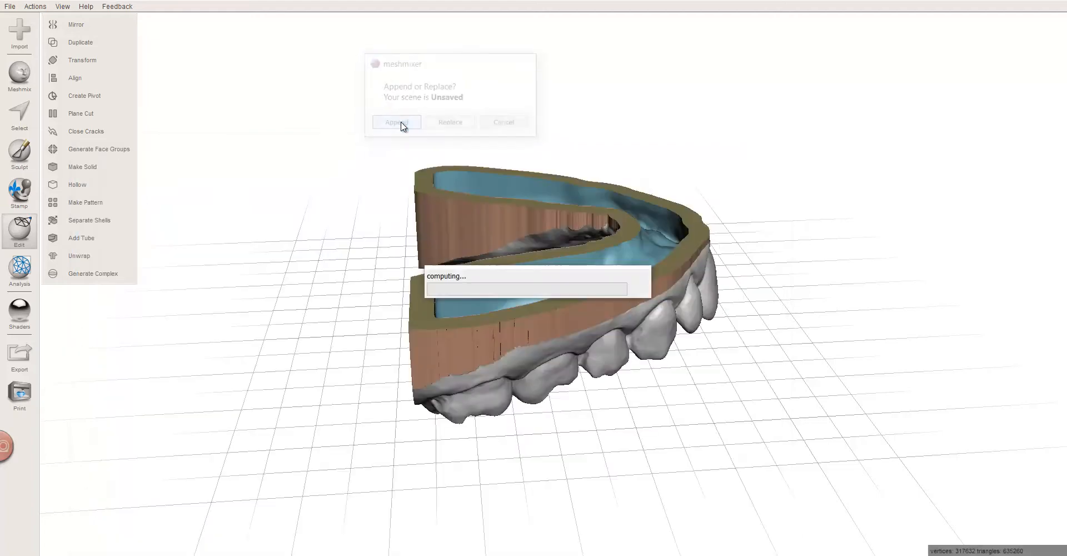
click(396, 121)
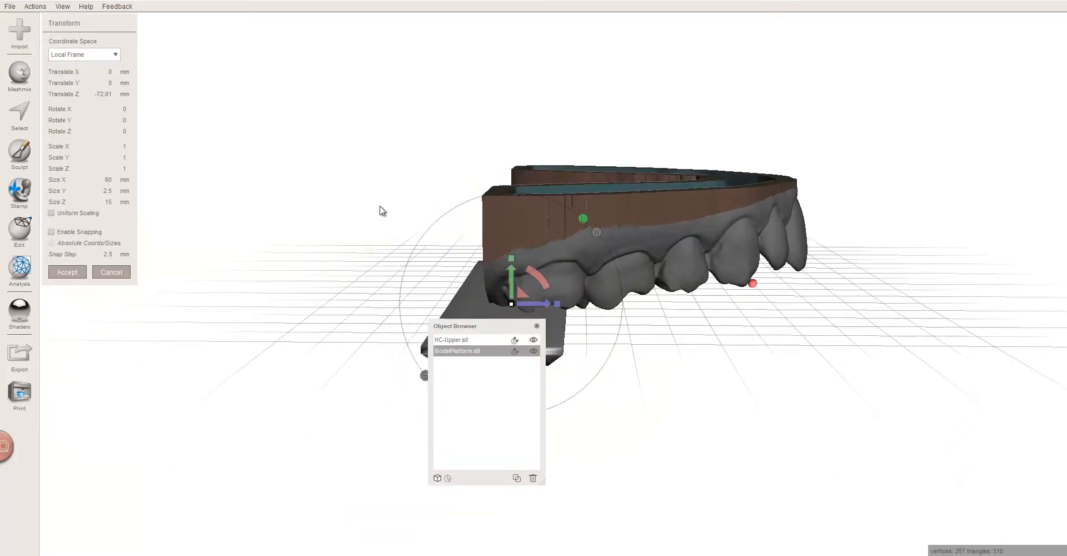
Rotate the platform 90 degrees, move it to the arch end, widen, center and accept
drag(511, 261, 511, 246)
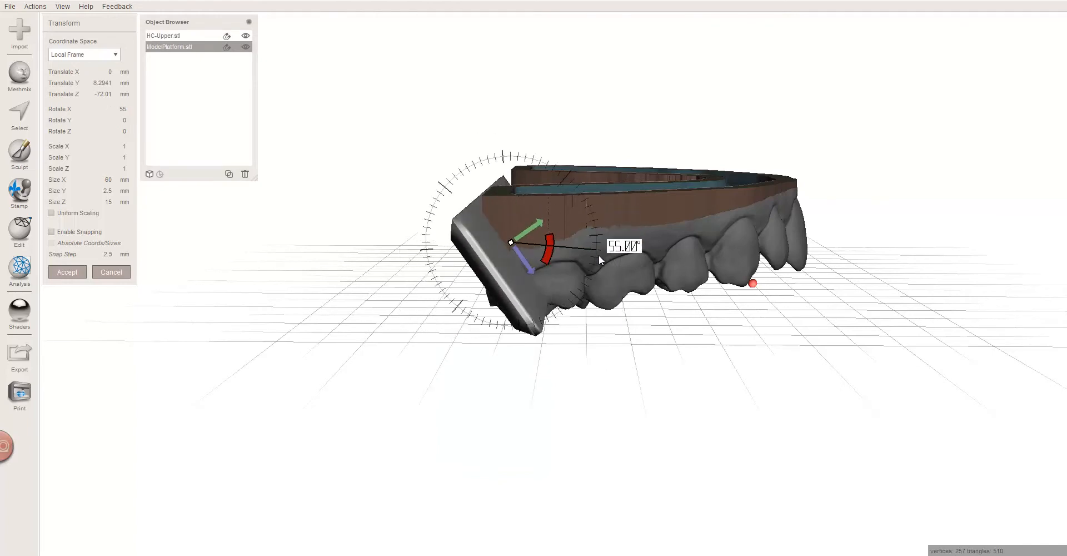
drag(565, 242, 524, 255)
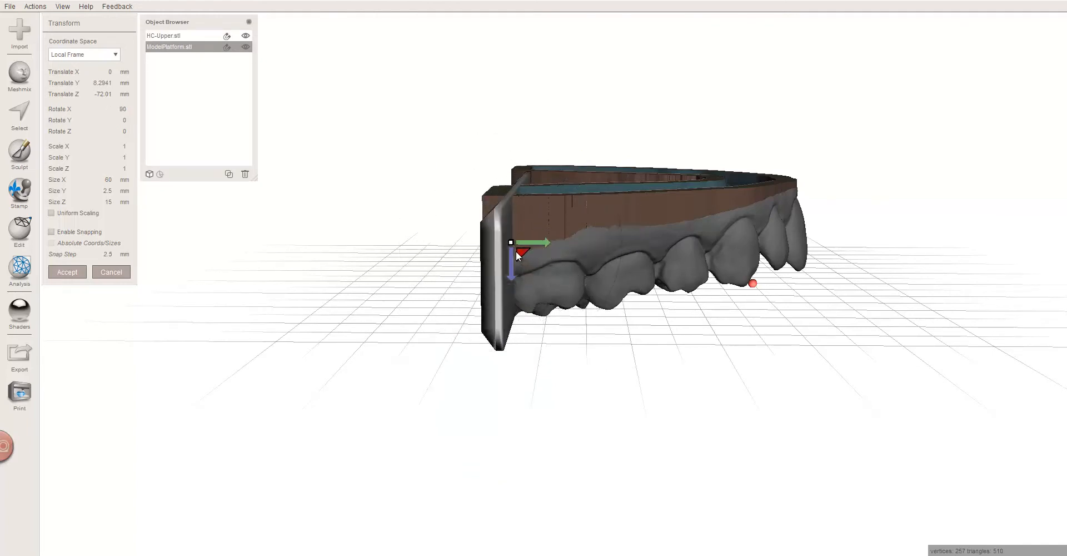
drag(517, 257, 506, 255)
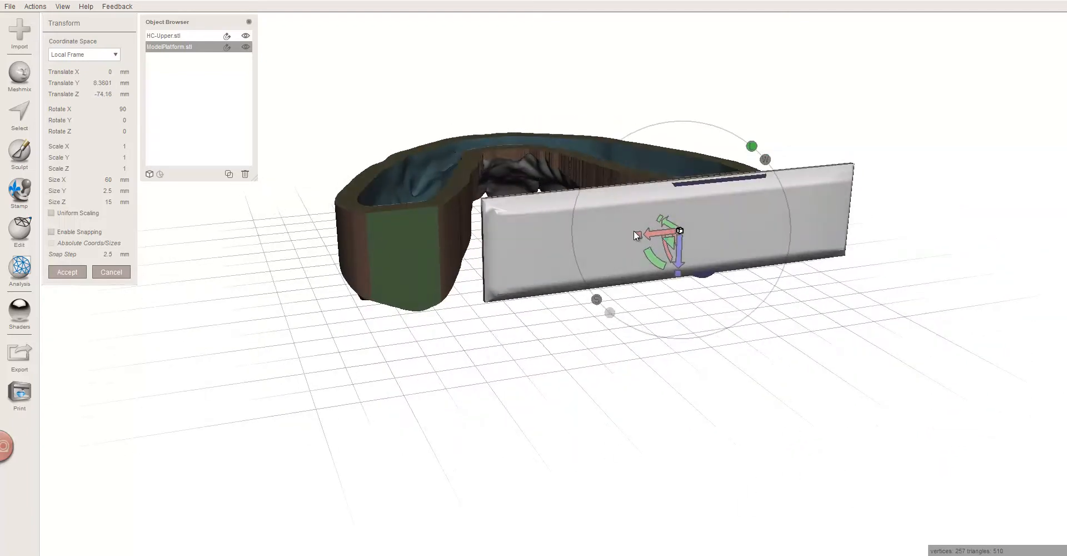
drag(653, 234, 576, 244)
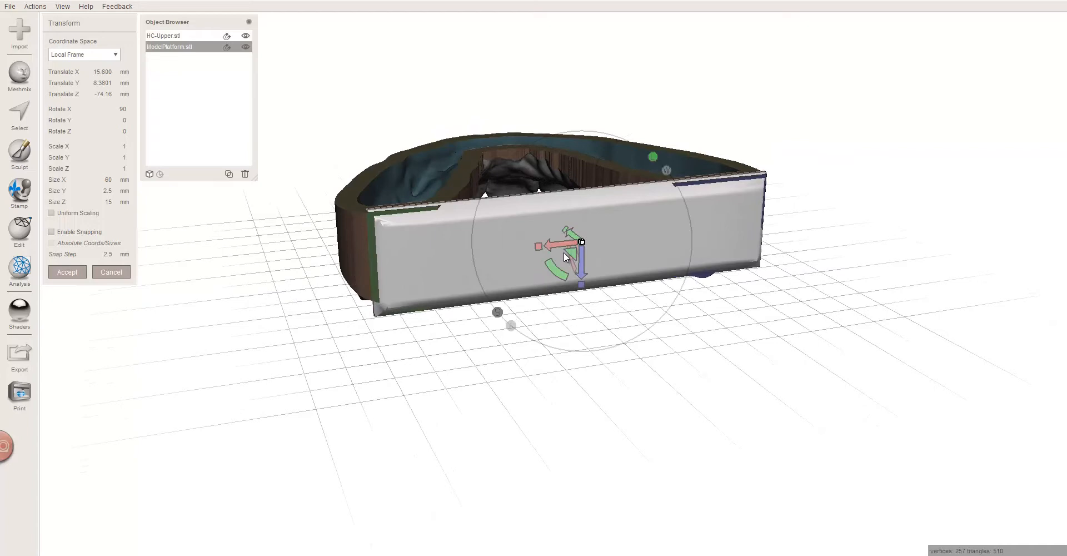
drag(551, 245, 534, 251)
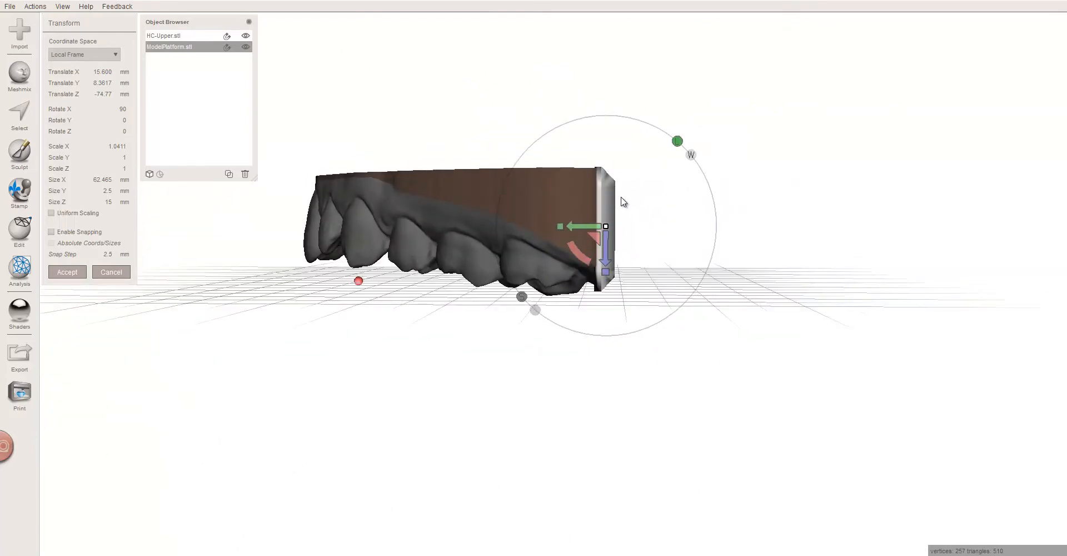
mouse_move(533, 95)
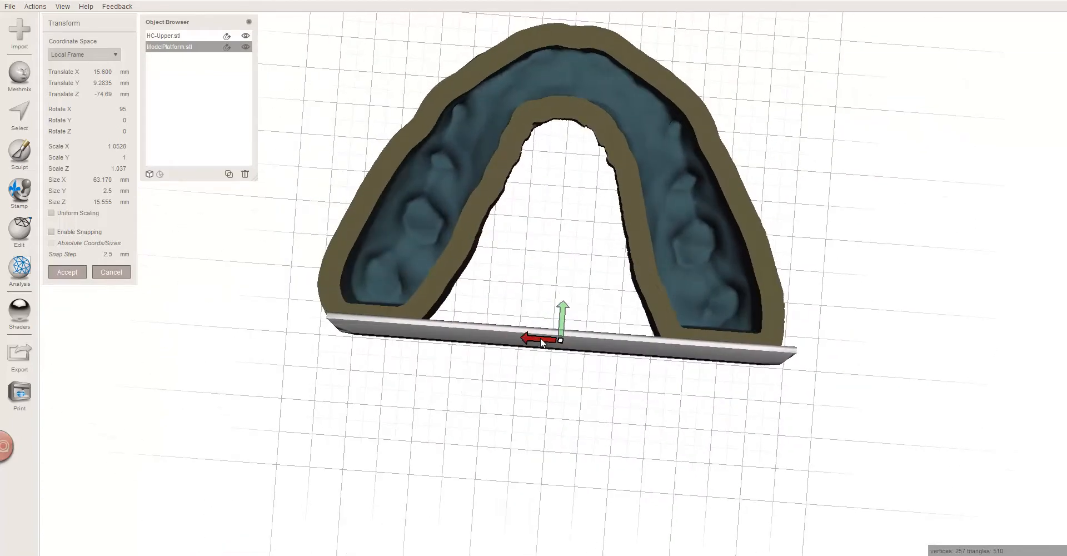
drag(537, 339, 534, 340)
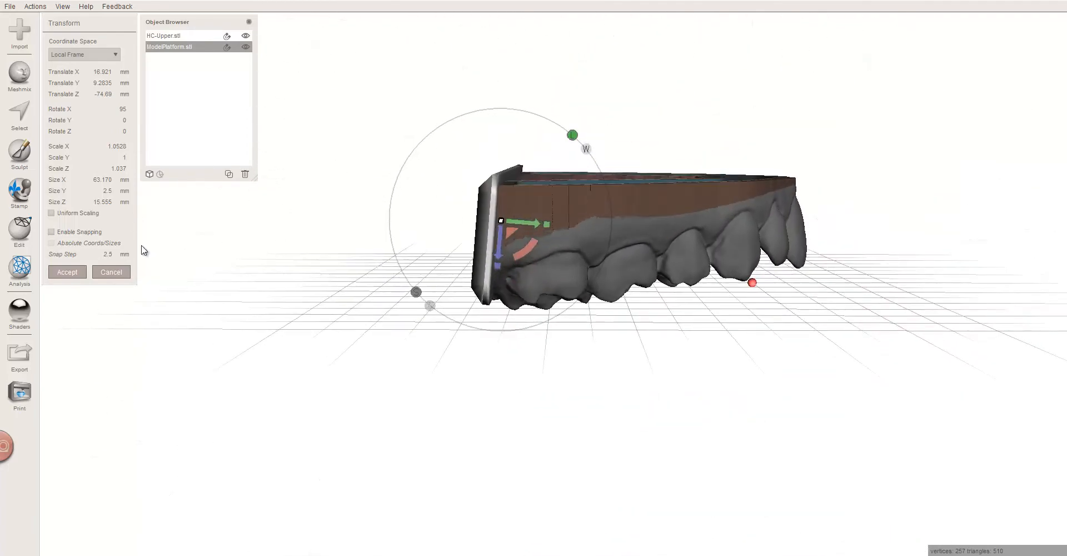
click(67, 272)
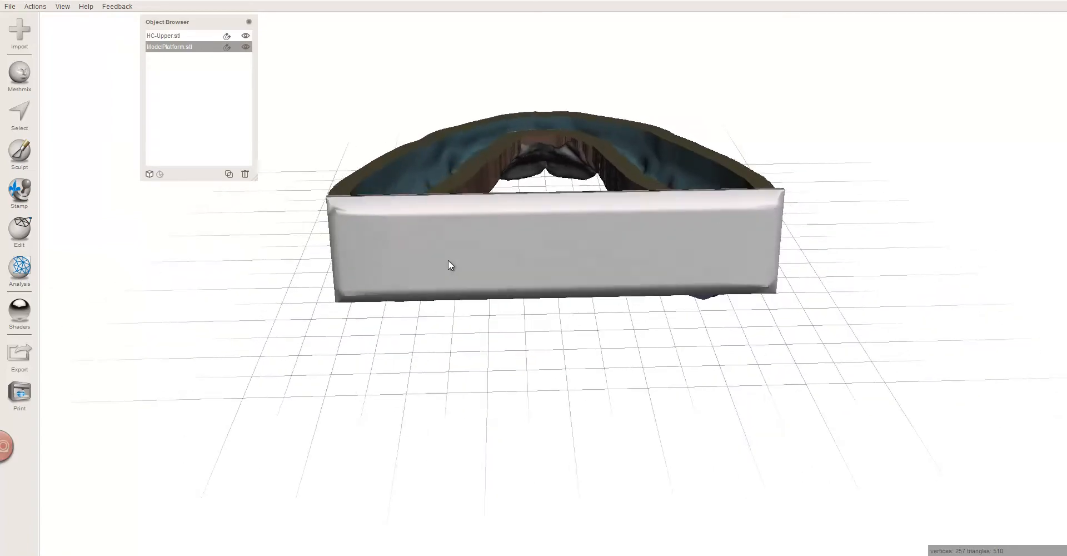
Orbit the view around the attached model platform
drag(449, 265, 289, 252)
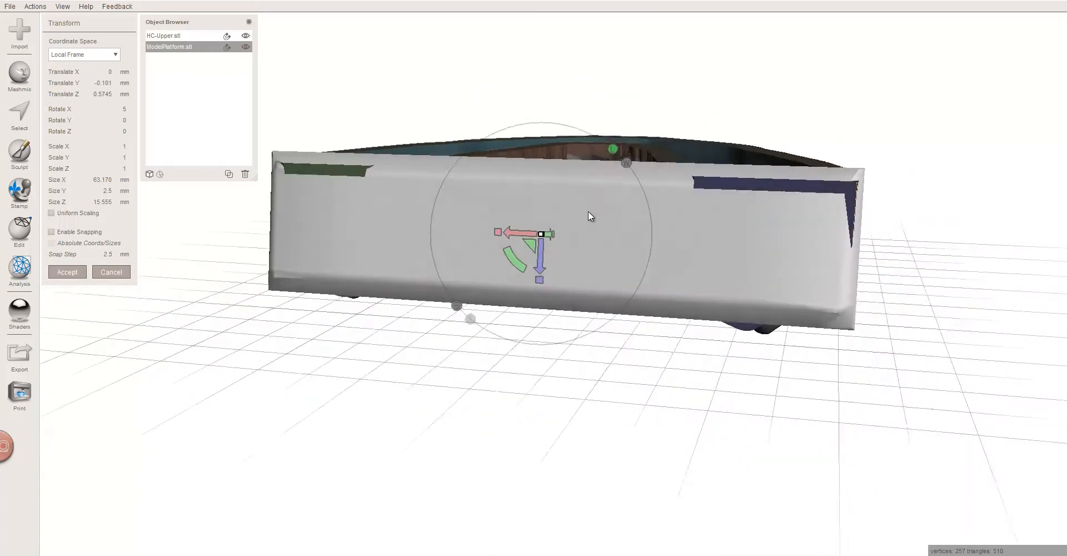
Scale the platform along Y until it is about 4.25 mm thick
drag(588, 216, 545, 240)
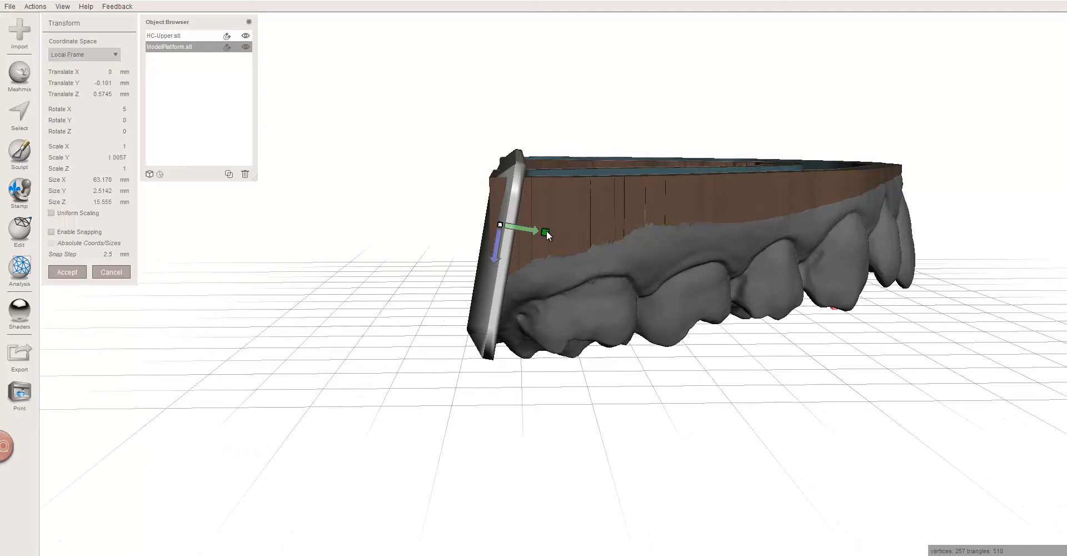
drag(544, 231, 546, 233)
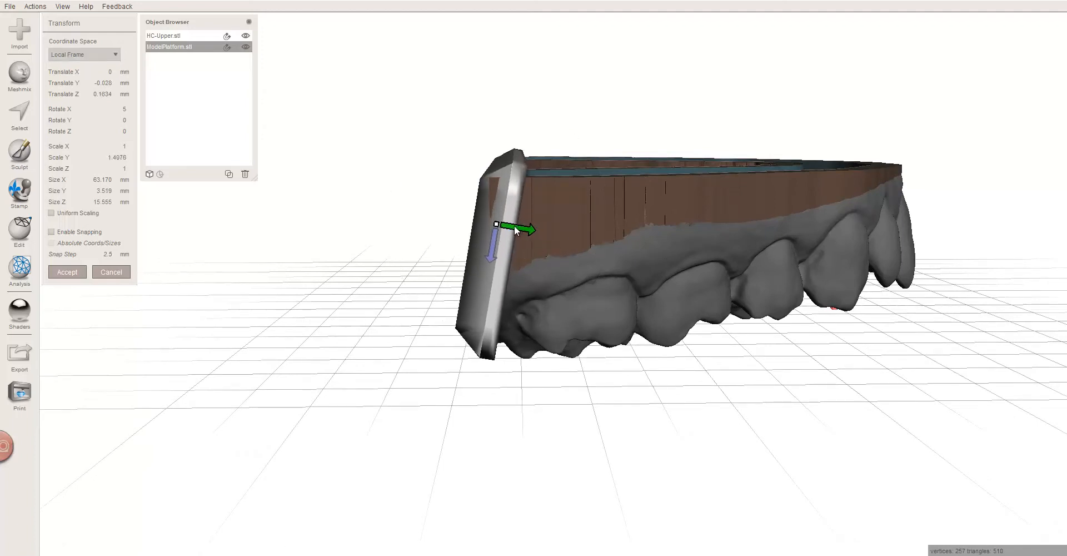
drag(515, 229, 510, 228)
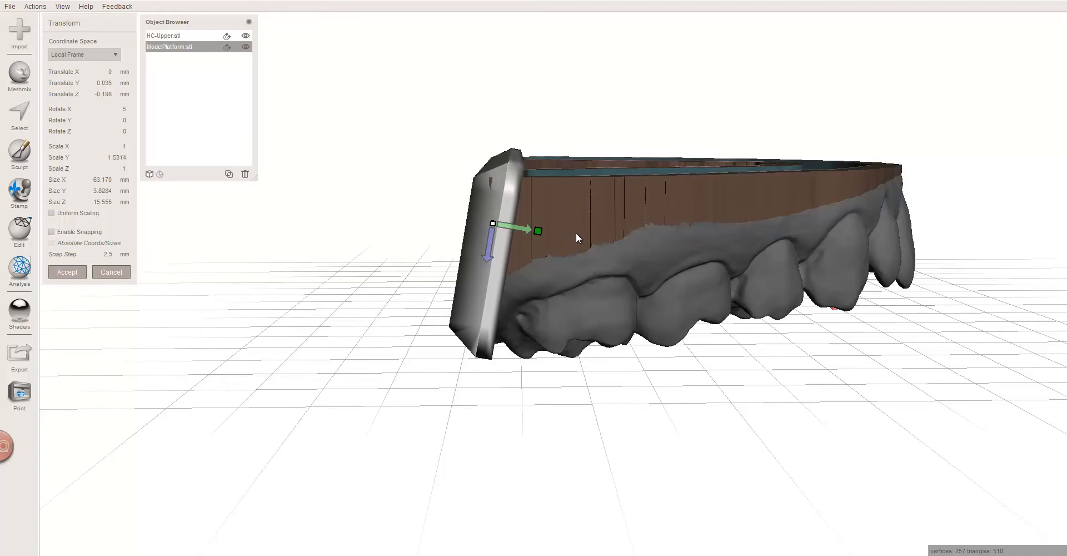
drag(537, 231, 522, 228)
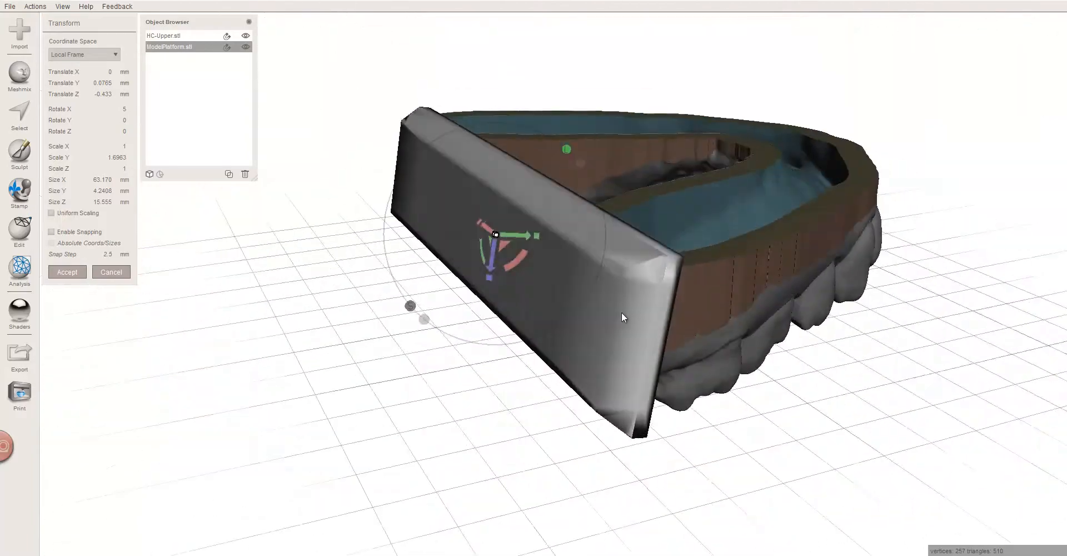
drag(621, 317, 648, 225)
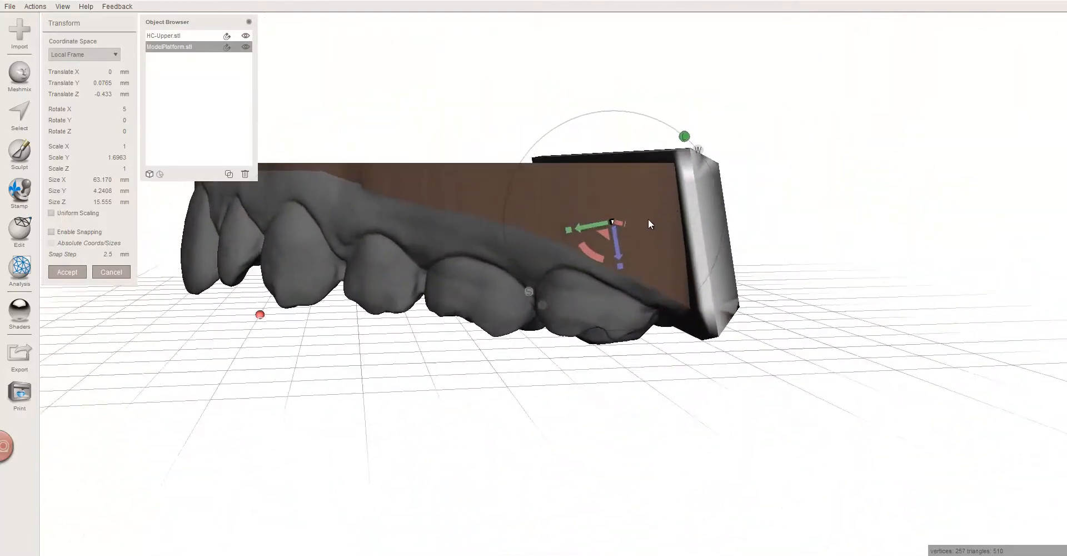
drag(649, 225, 550, 391)
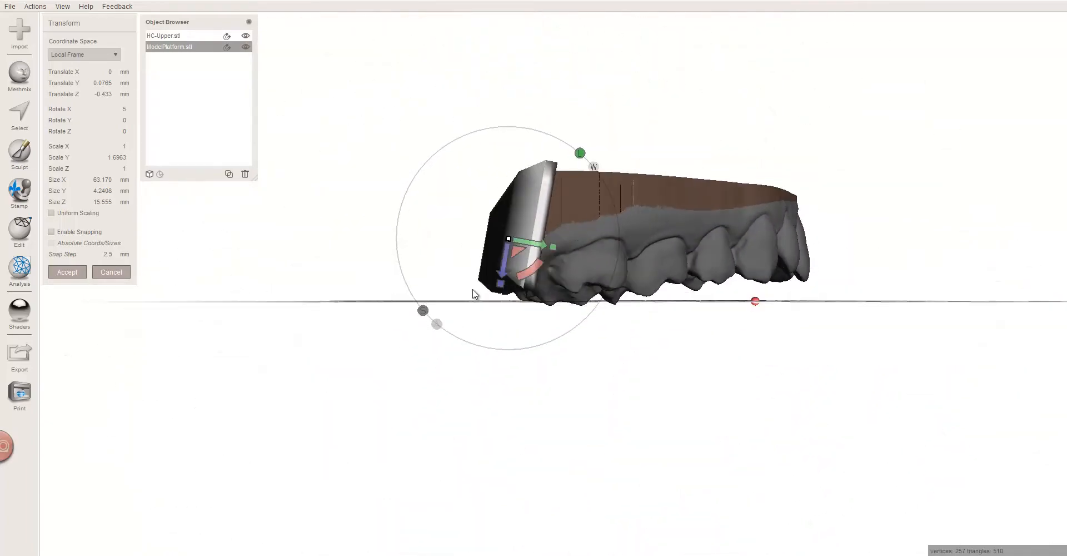
drag(474, 294, 543, 362)
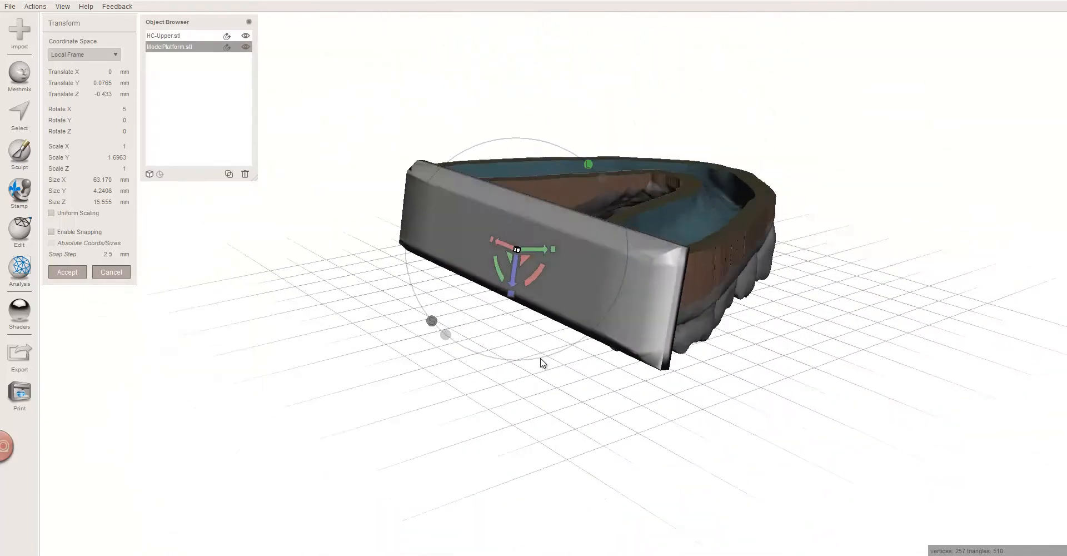
drag(543, 362, 640, 263)
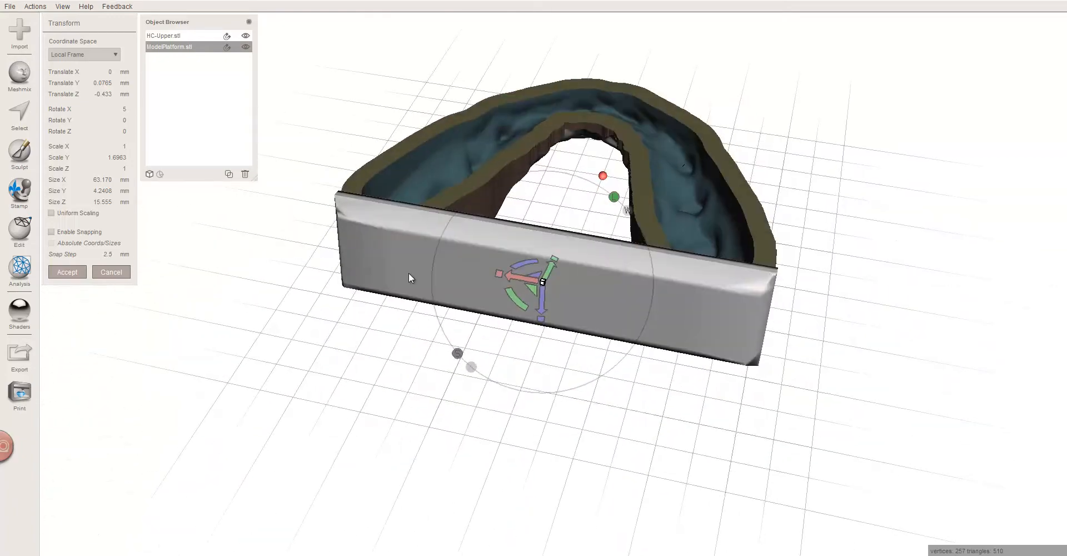
drag(409, 277, 435, 225)
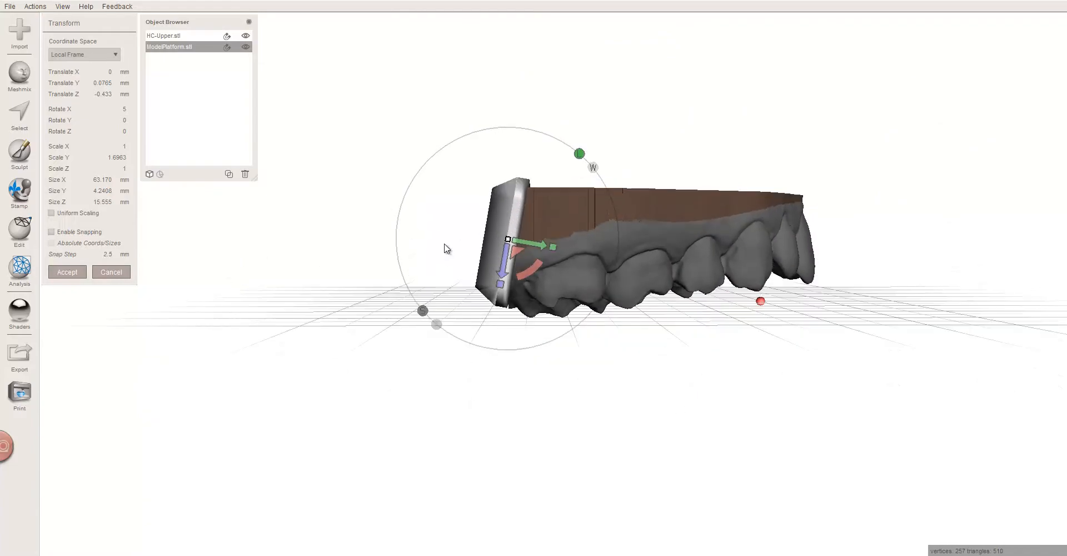
drag(446, 248, 465, 161)
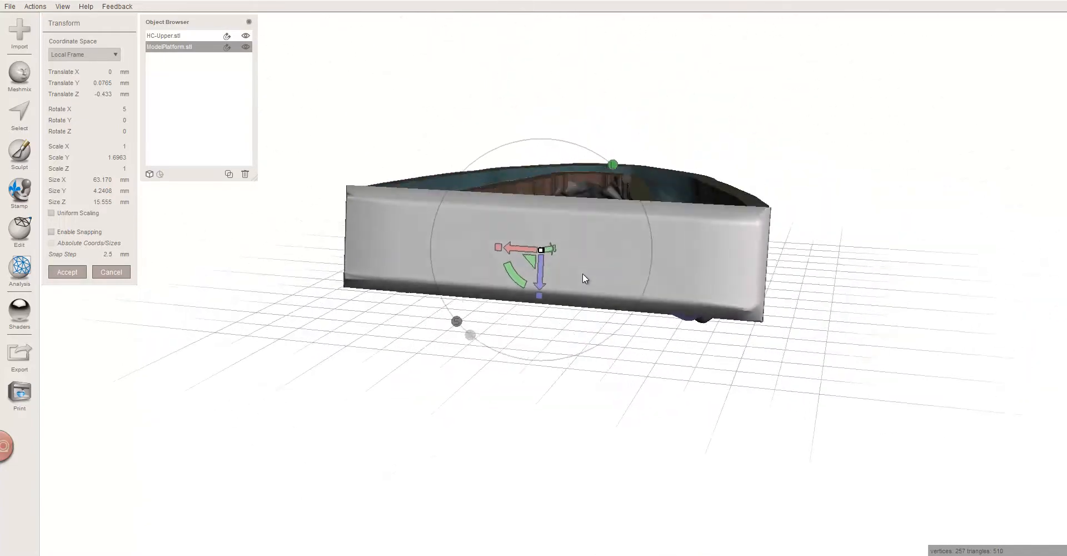
drag(582, 277, 461, 257)
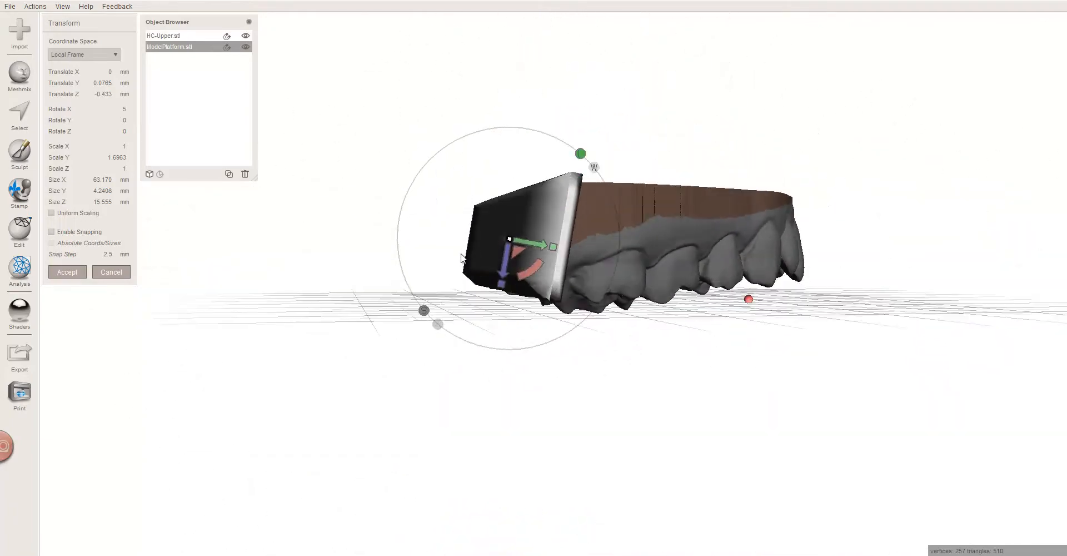